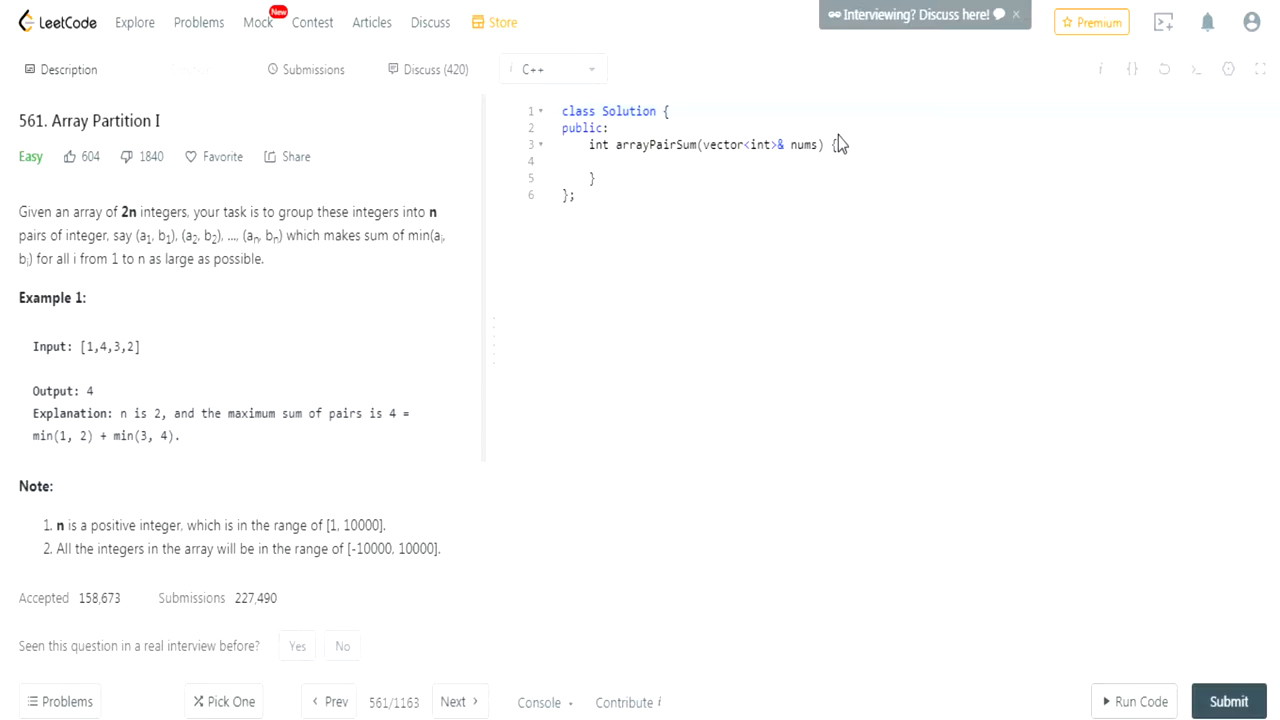
pyautogui.moveTo(840, 143)
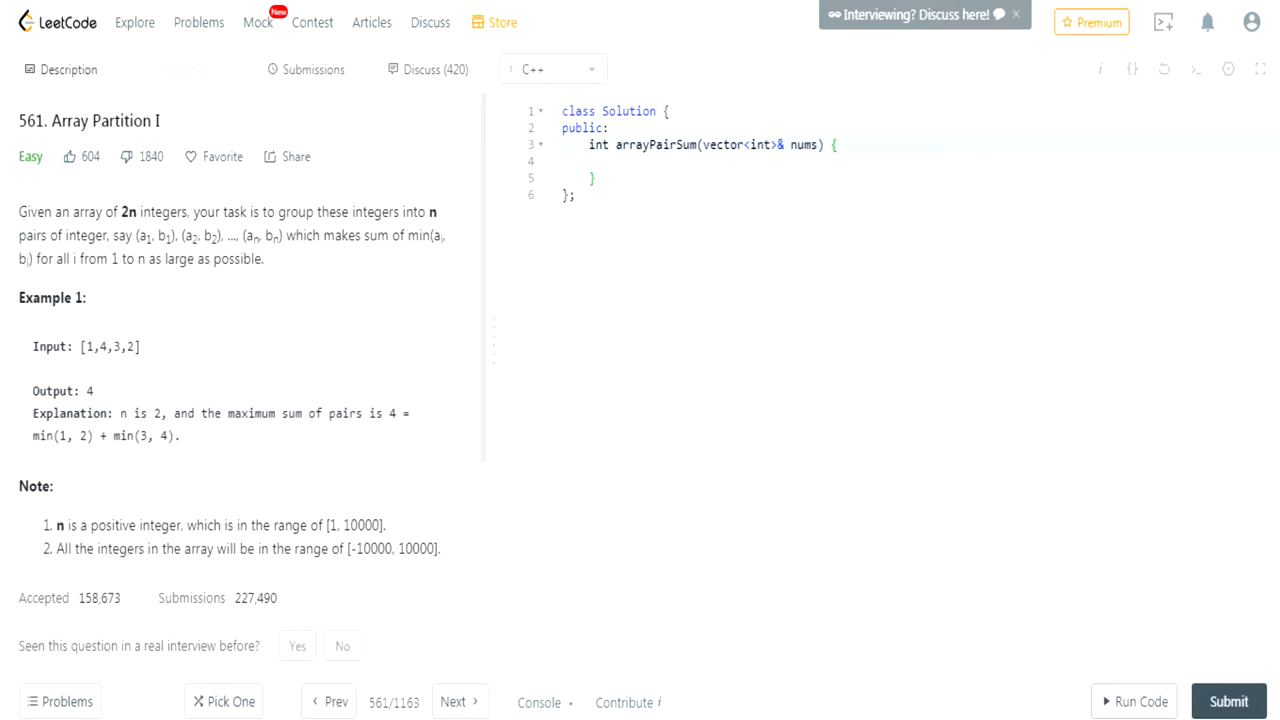
# Step: Write int N = nums.size() / 2, sort(nums.begin(), nums.end()), and a for loop header up to N
pyautogui.write('int n')
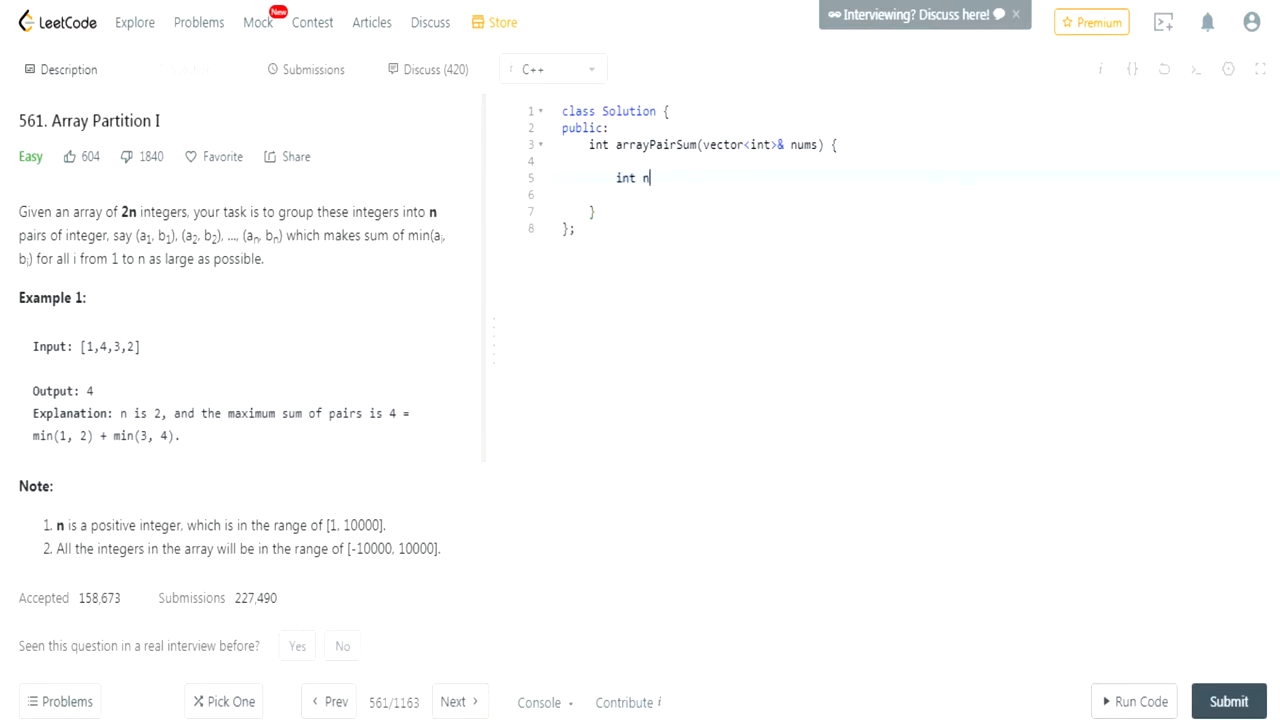
pyautogui.write('N = nums')
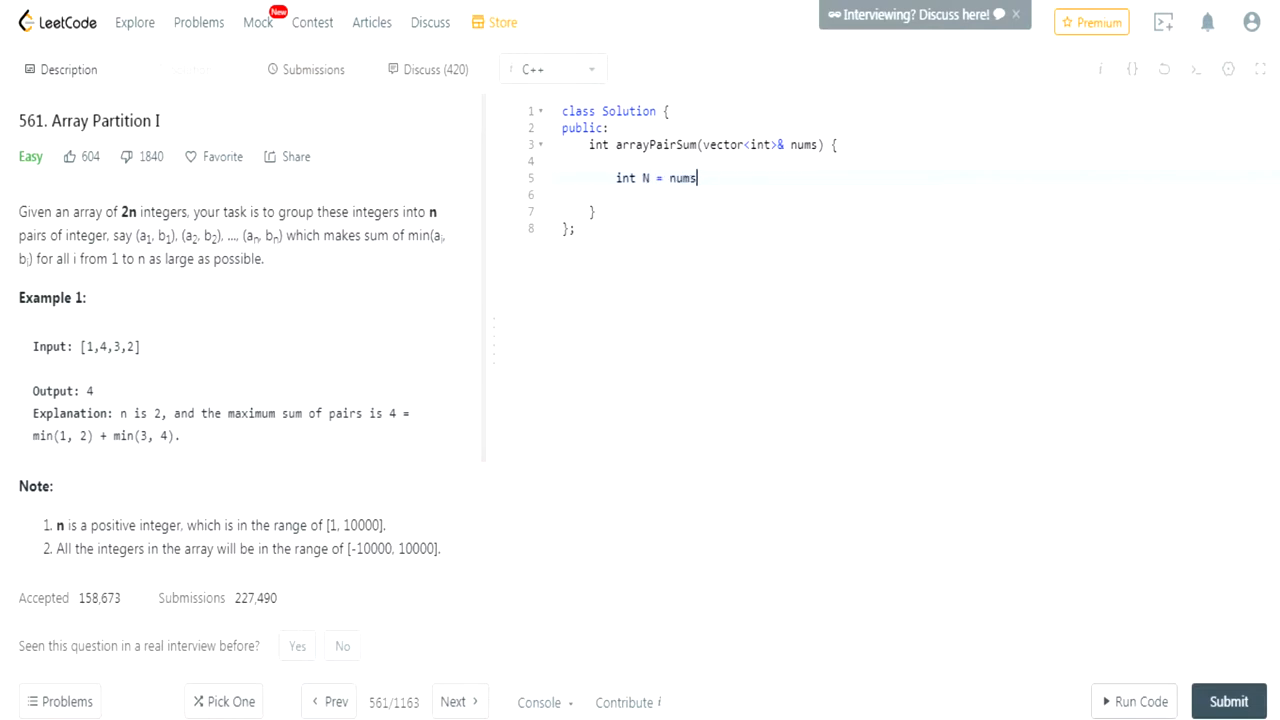
pyautogui.write('.size() / 2;')
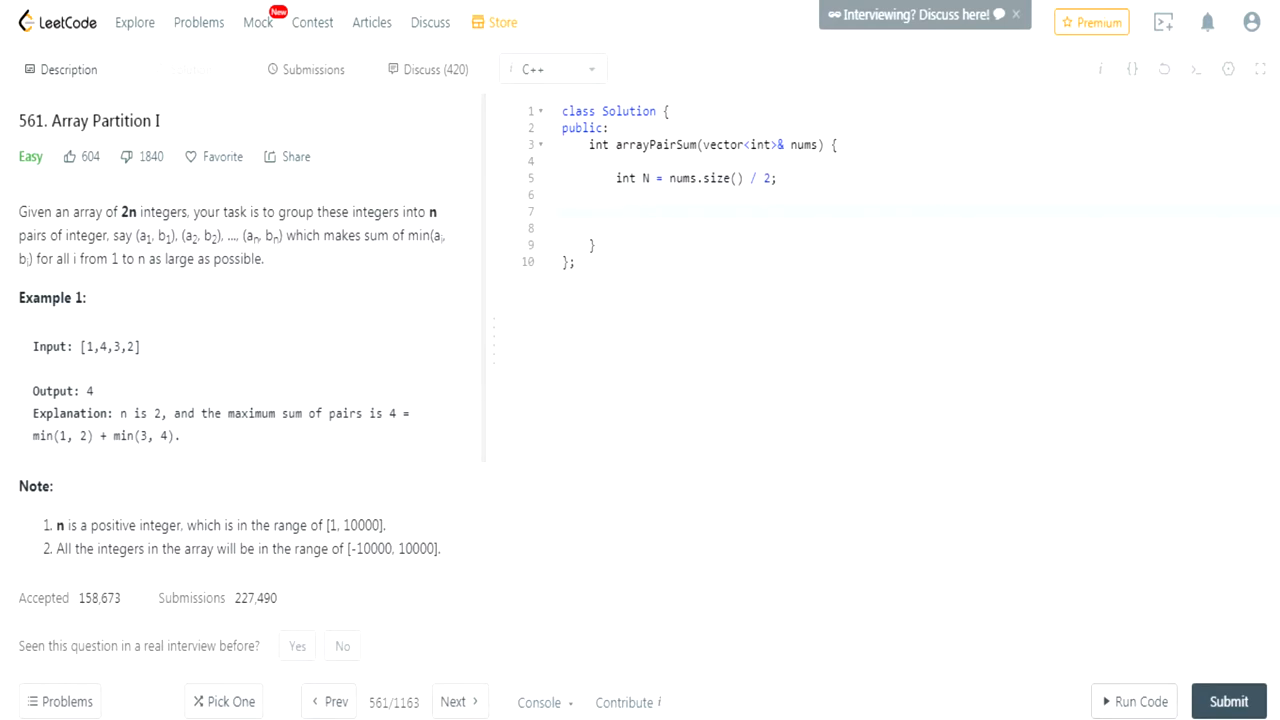
pyautogui.moveTo(131, 198)
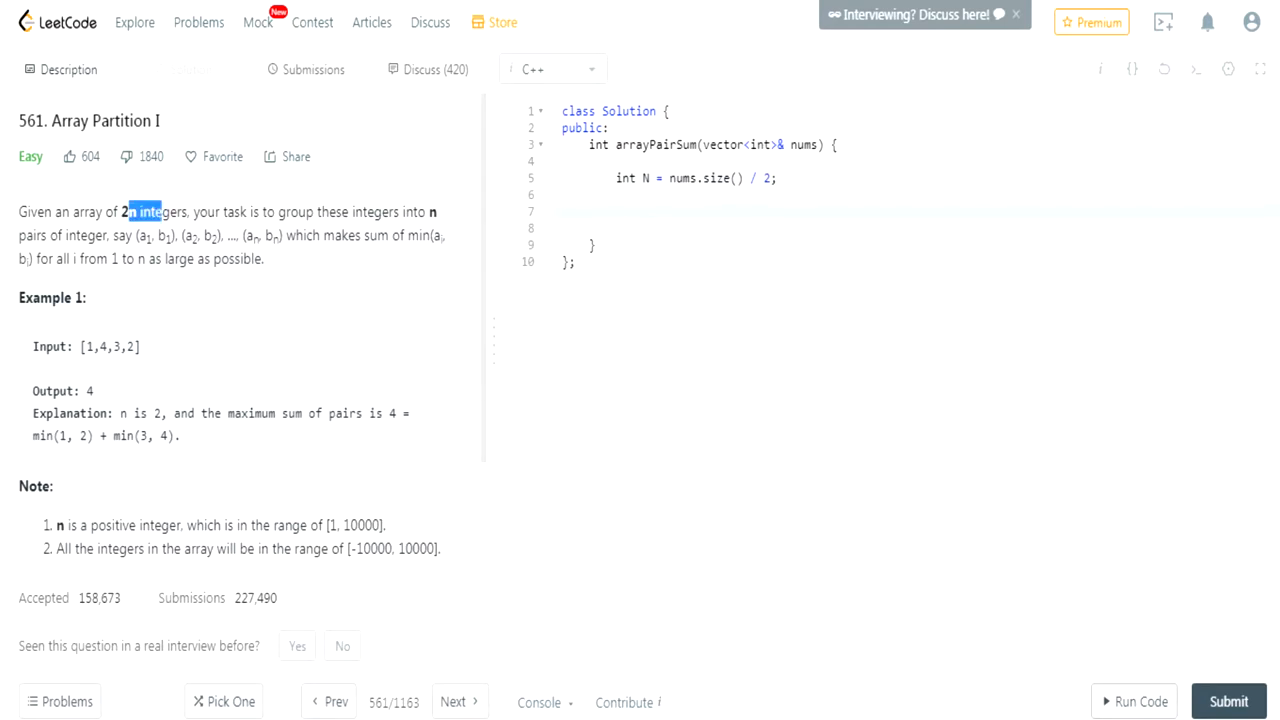
pyautogui.write('for(int i')
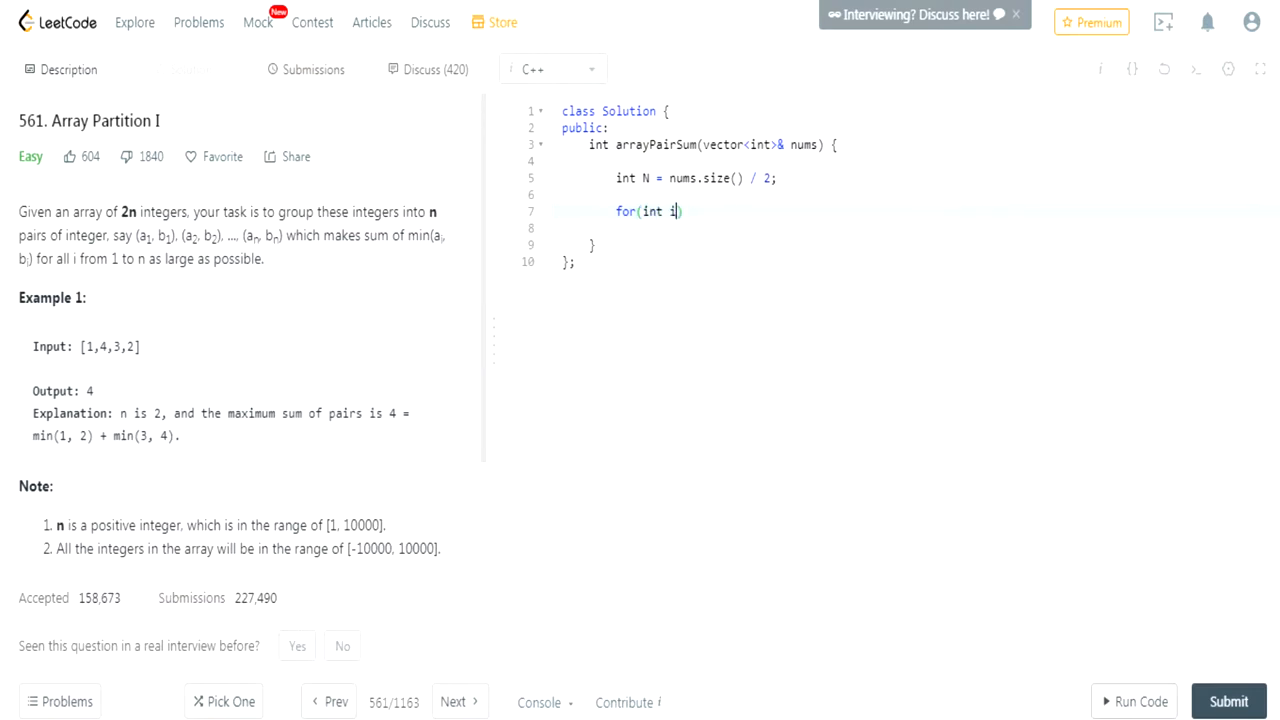
pyautogui.write('sort(')
pyautogui.write(' = 0; i < N; ')
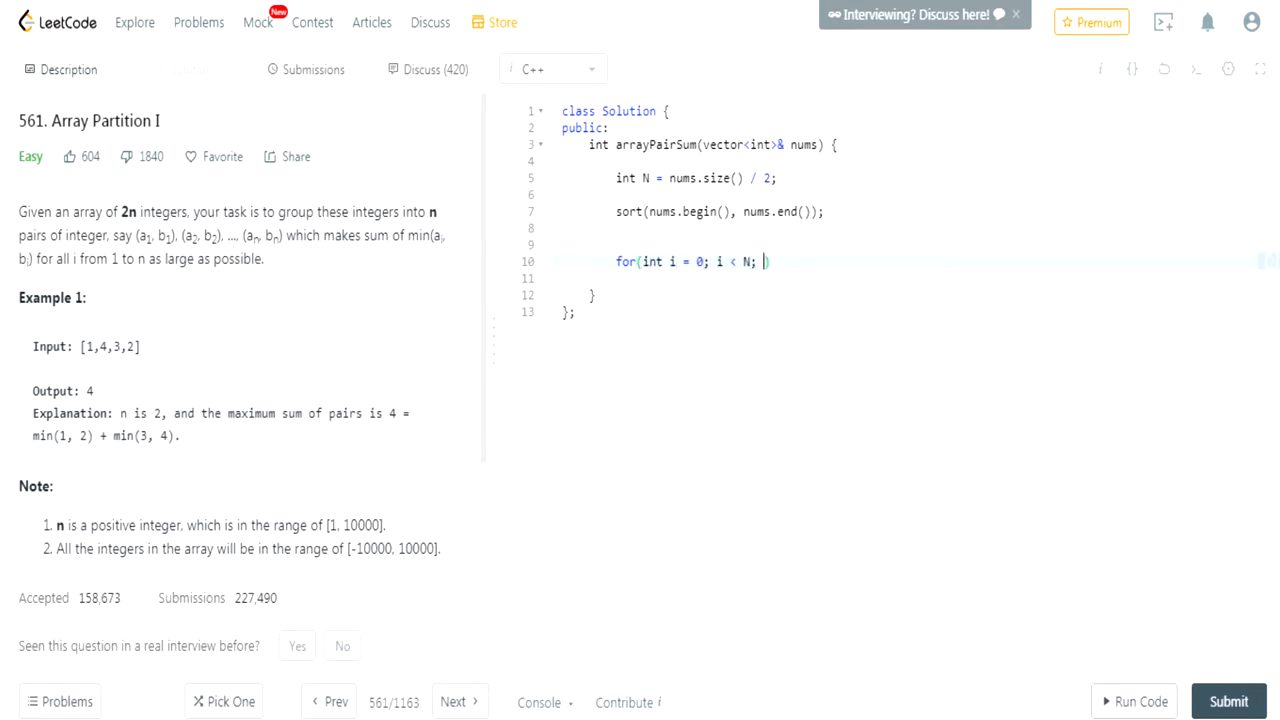
# Step: Step the loop by i+=2, sum nums[i] into int total = 0, and return total
pyautogui.write('i++){')
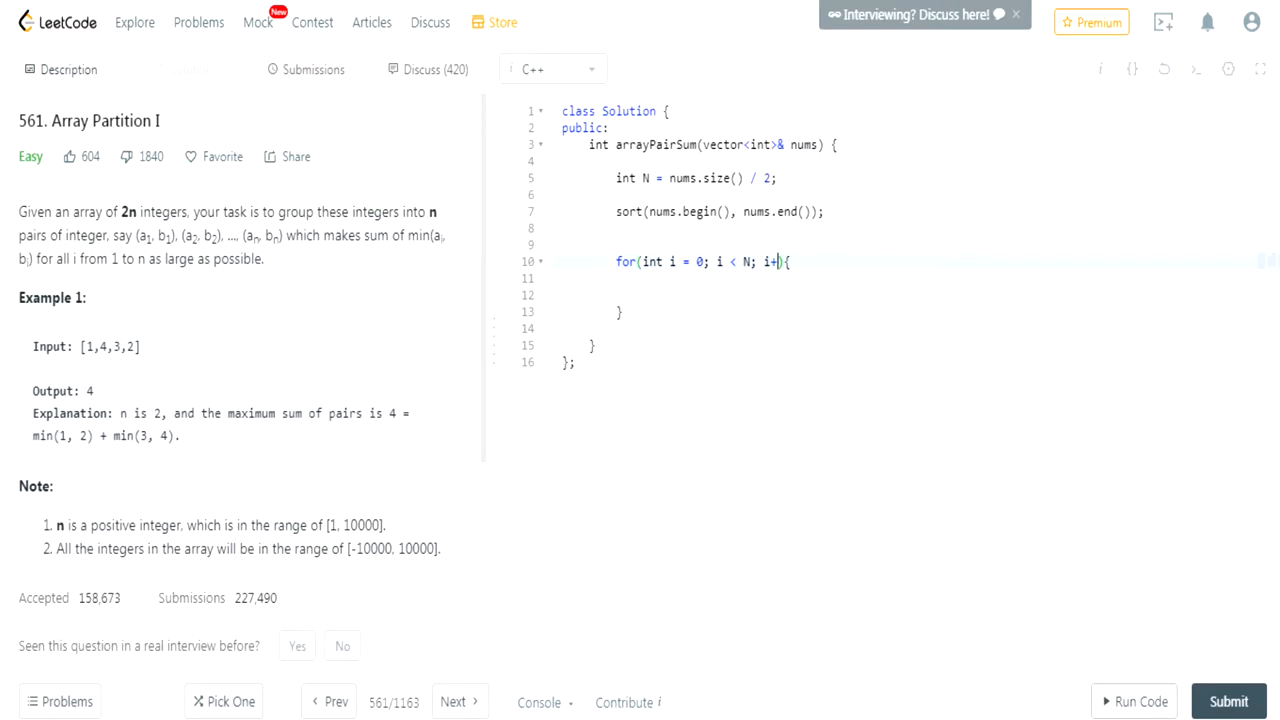
pyautogui.write('=2')
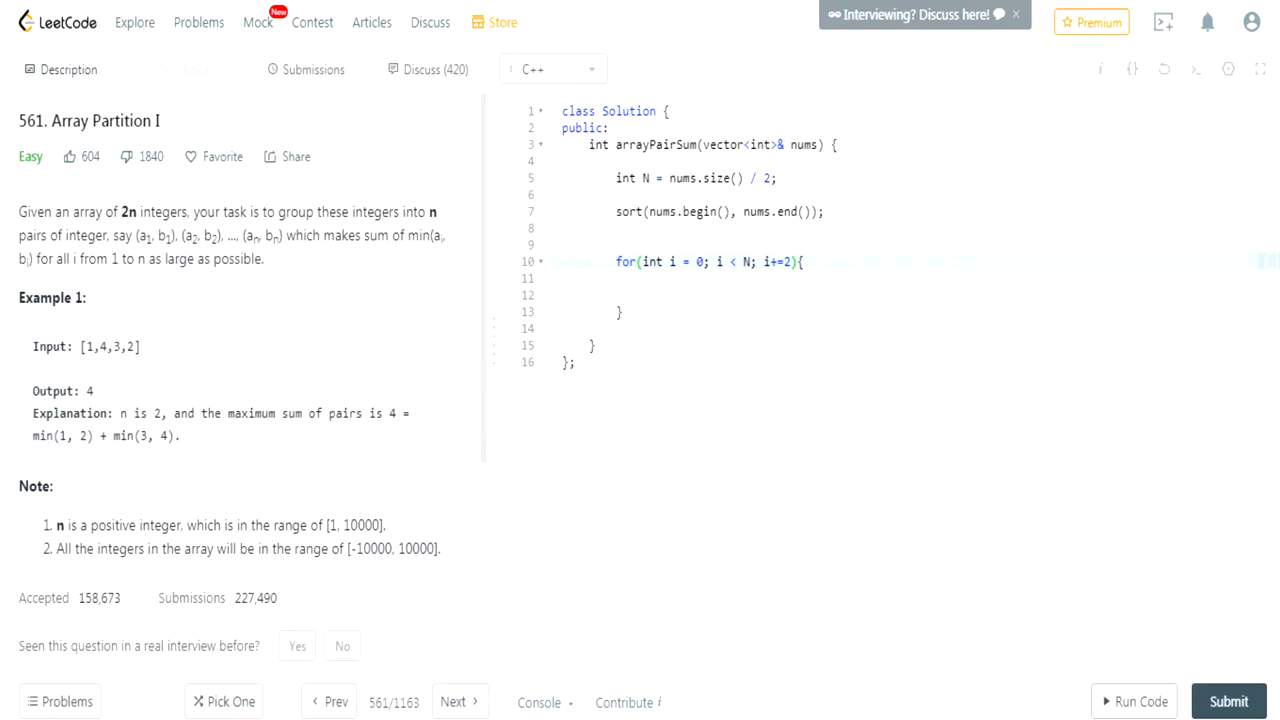
pyautogui.moveTo(378, 434)
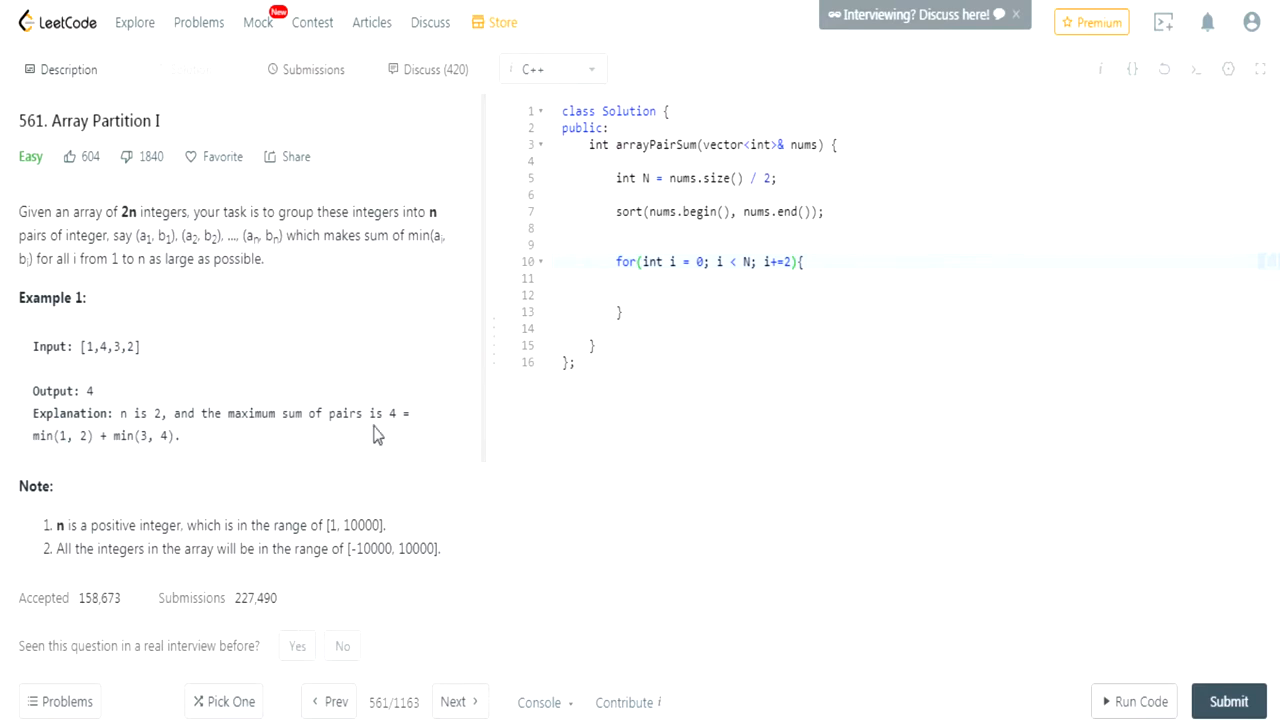
pyautogui.moveTo(117, 468)
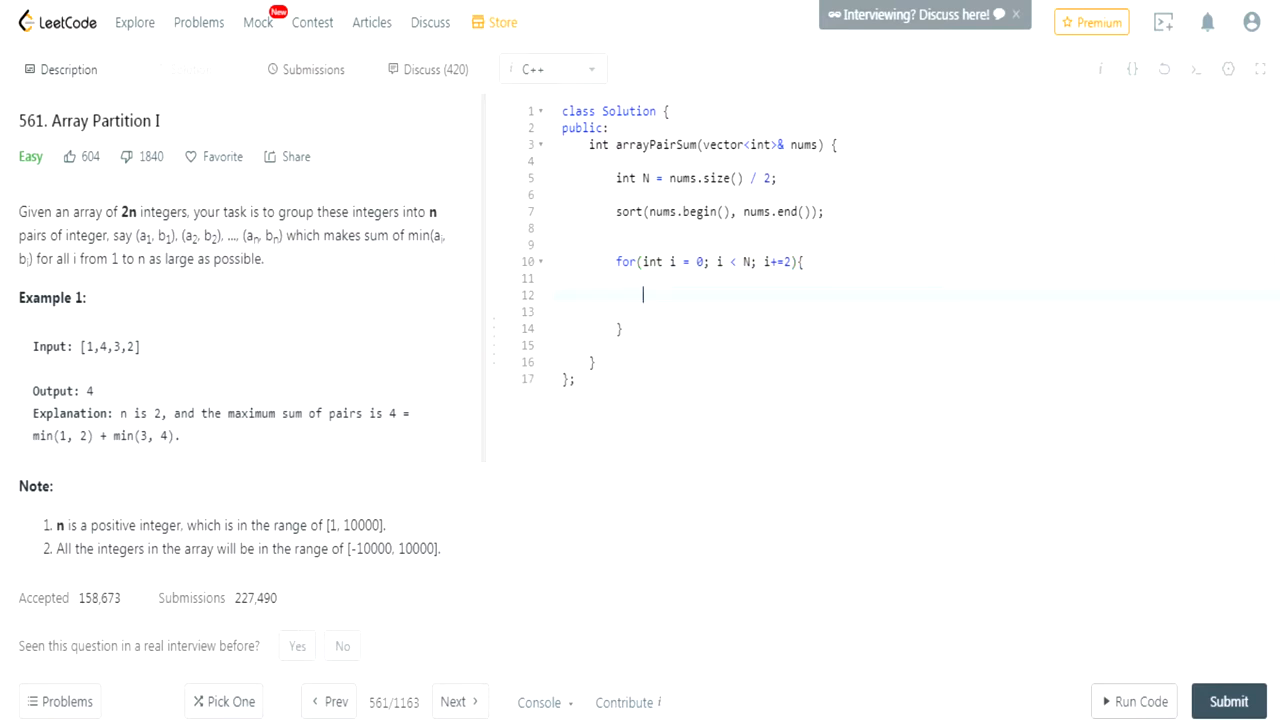
pyautogui.write('int toa')
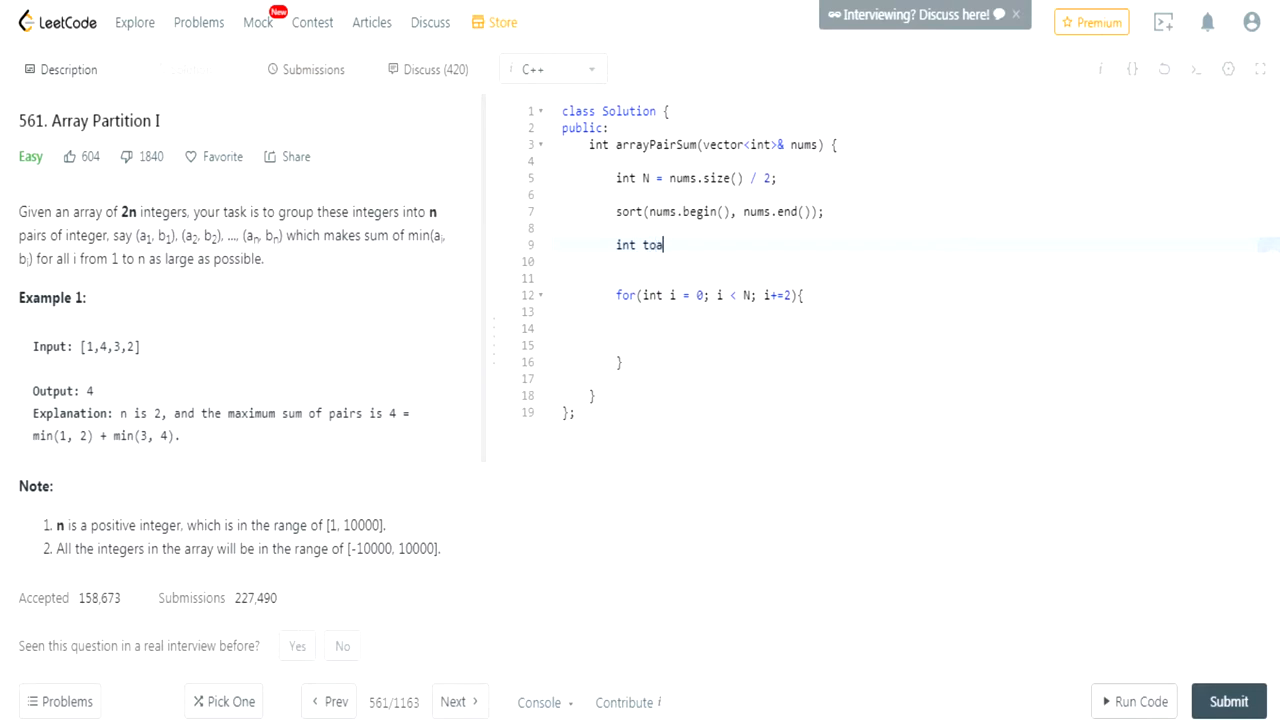
pyautogui.write('tal = 0;')
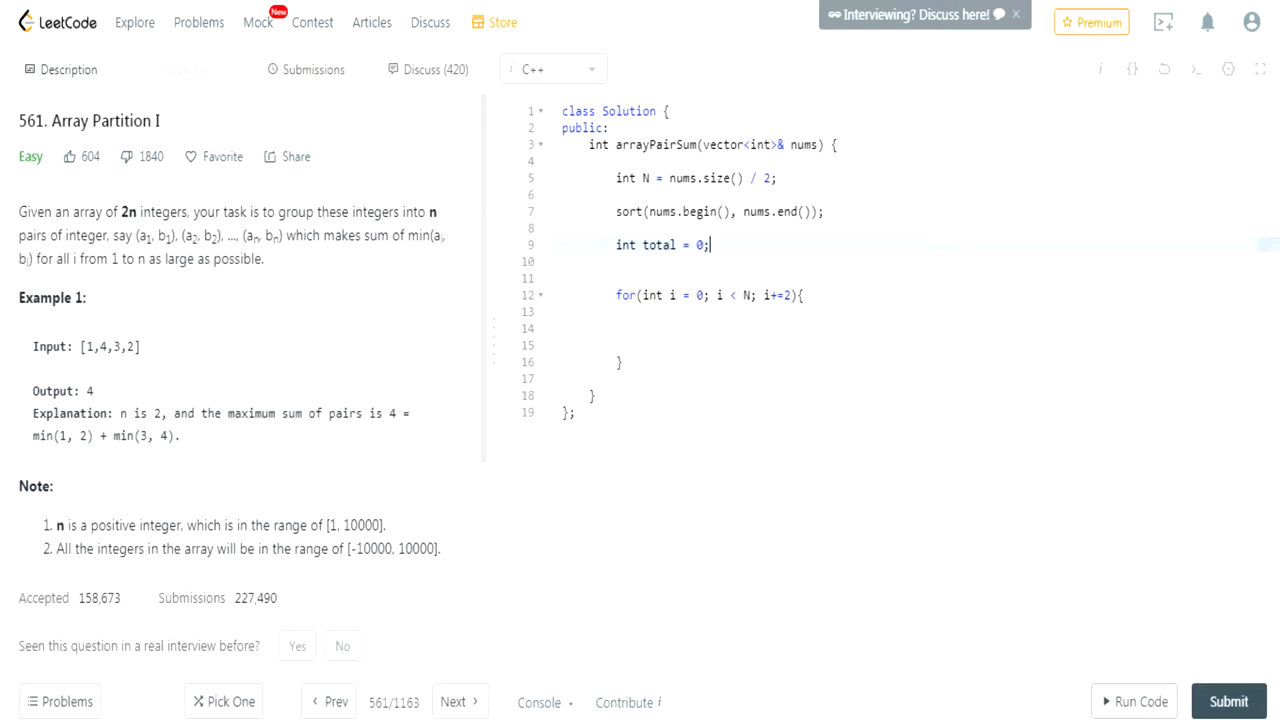
pyautogui.write('total +')
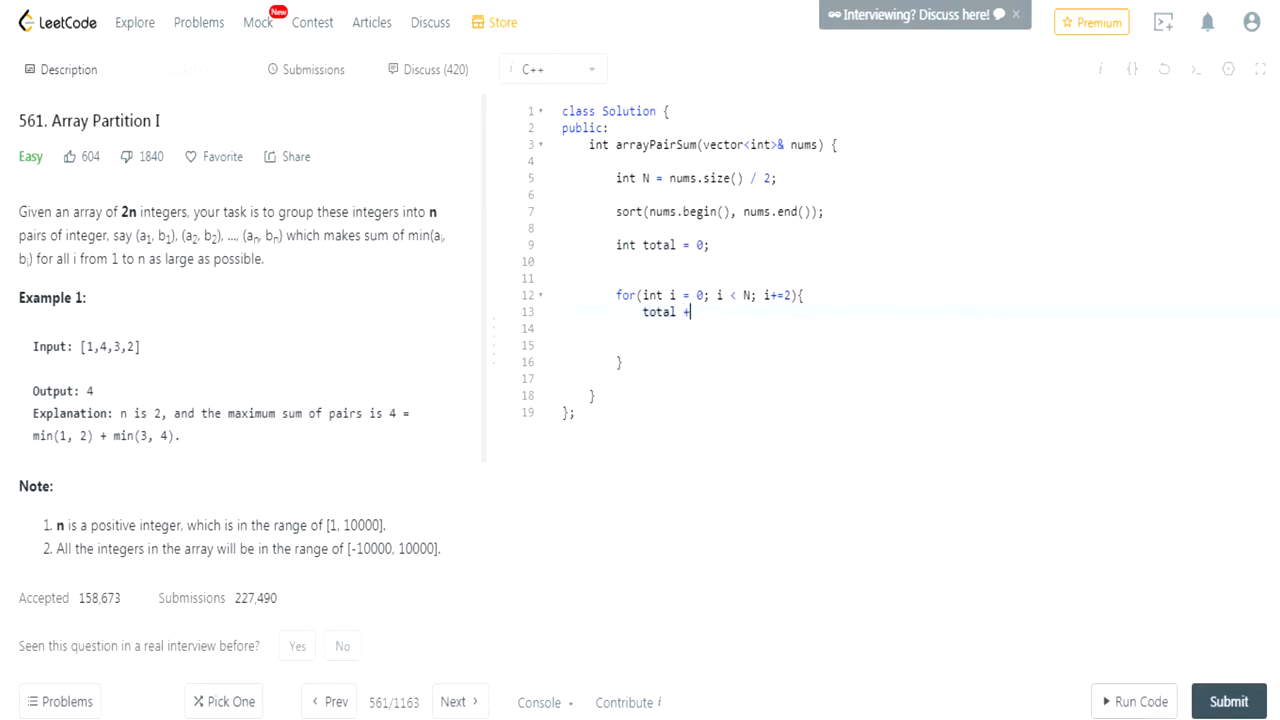
pyautogui.write('= nums')
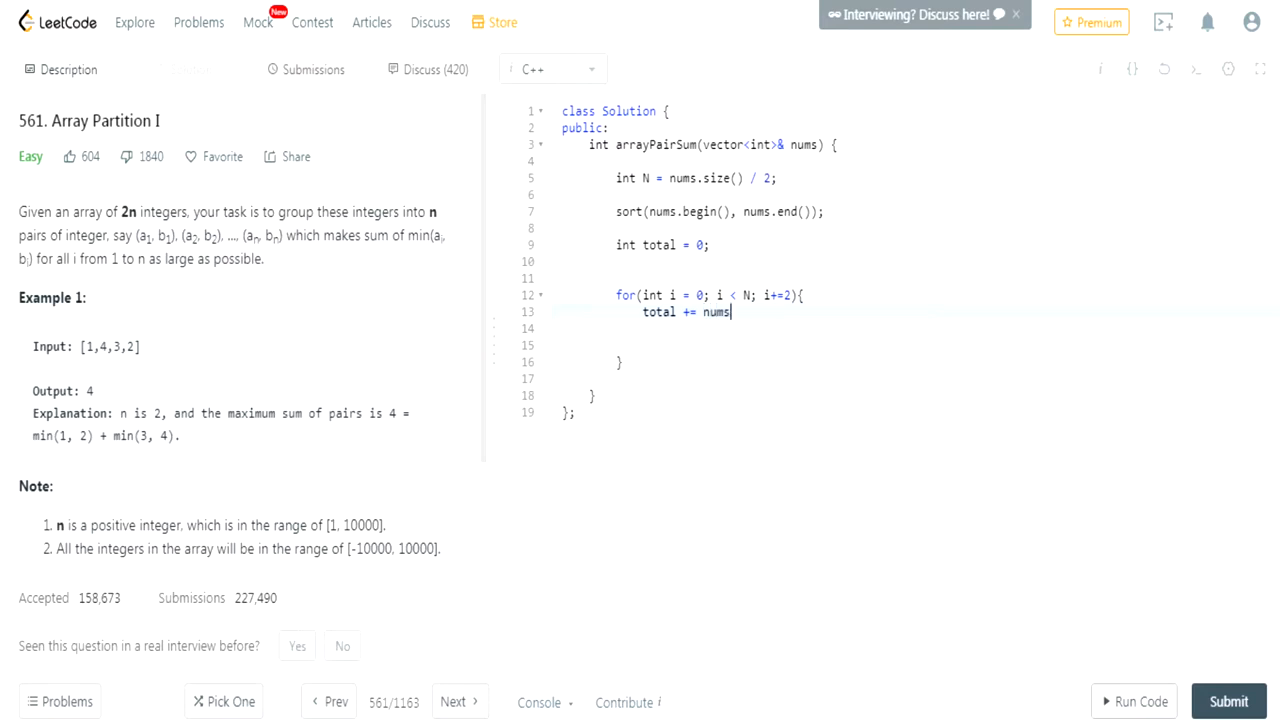
pyautogui.write('[i];')
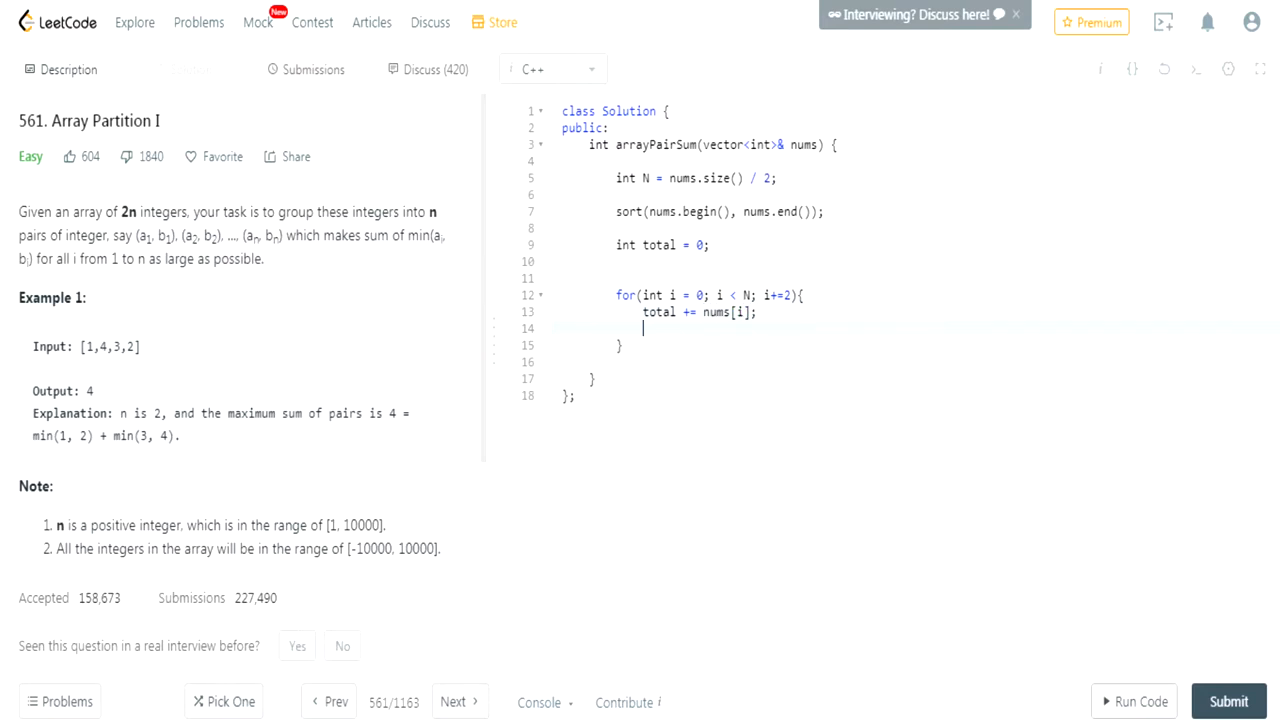
pyautogui.write('r')
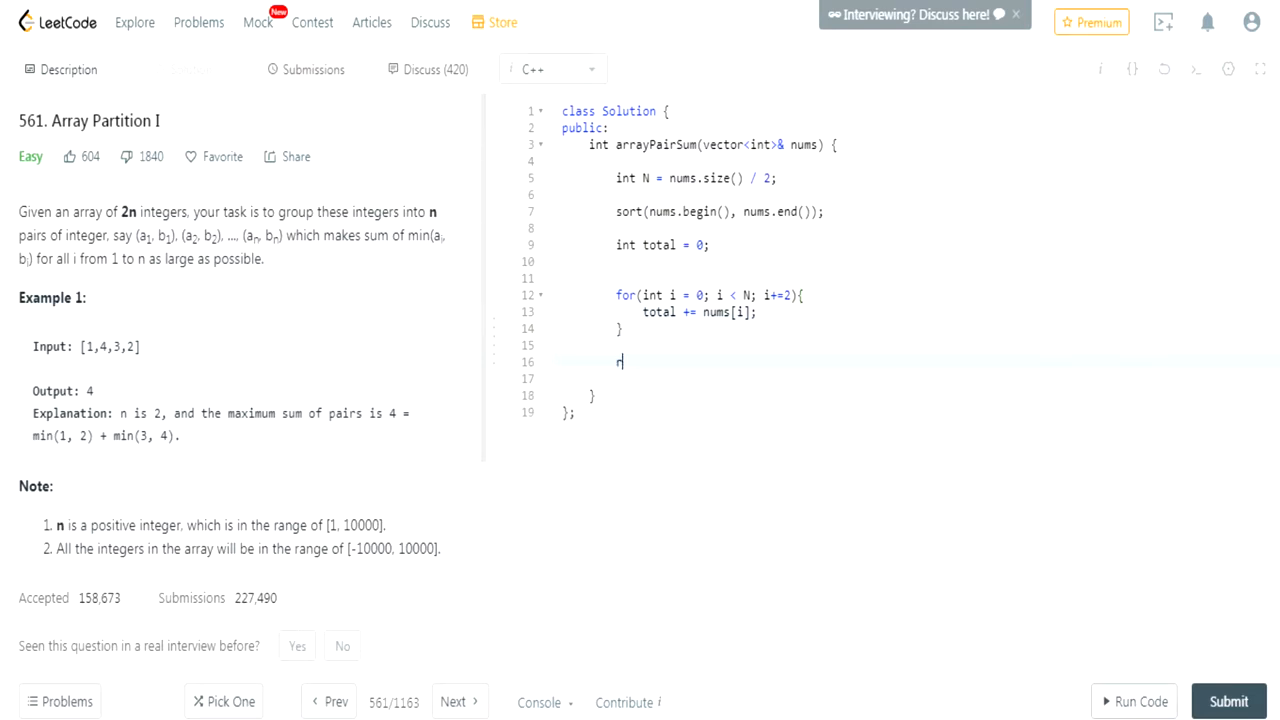
pyautogui.write('eturn total;')
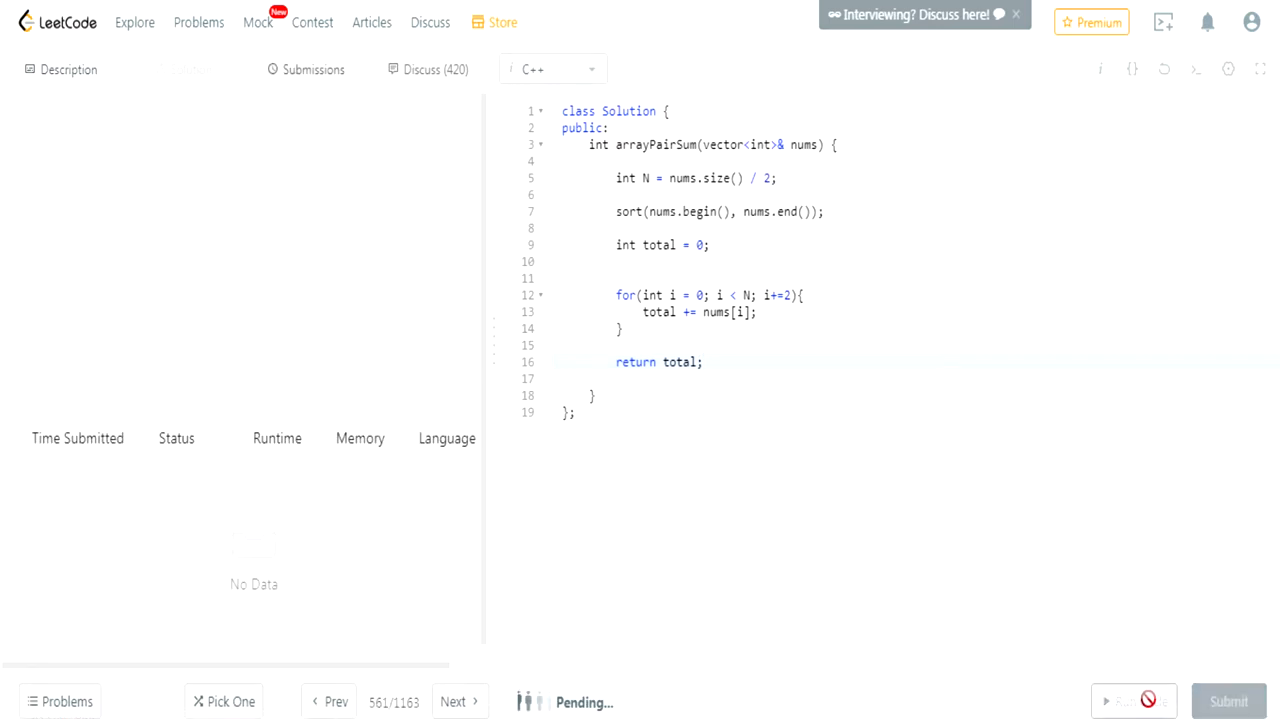
# Step: Open the Wrong Answer submission detail (2/81 passed, output 1 vs expected 4) and review the code
pyautogui.click(1128, 701)
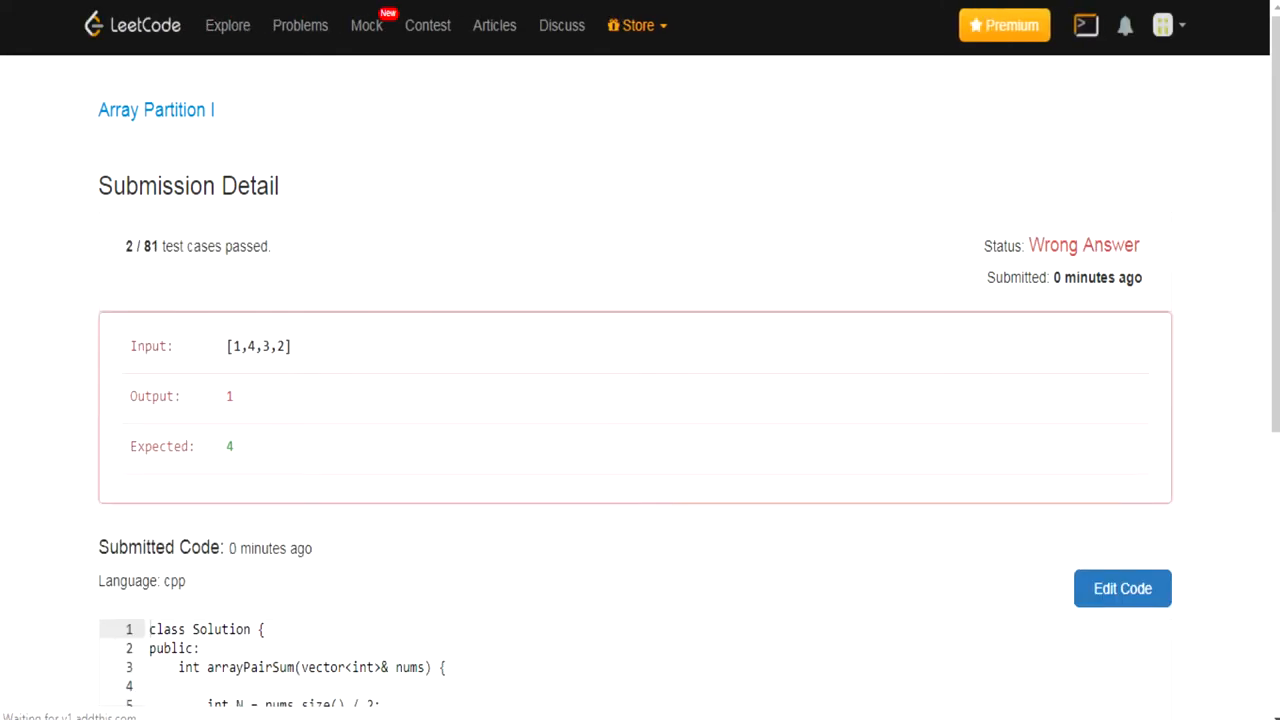
pyautogui.moveTo(315, 415)
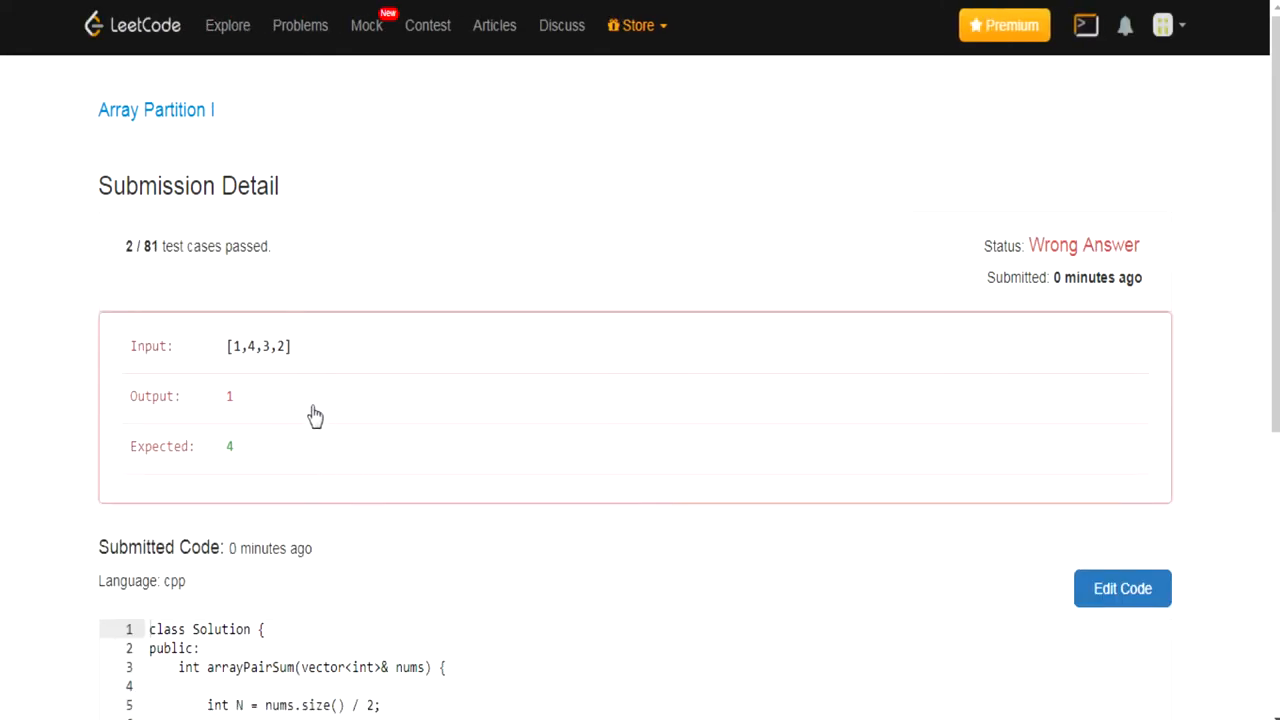
pyautogui.scroll(-3)
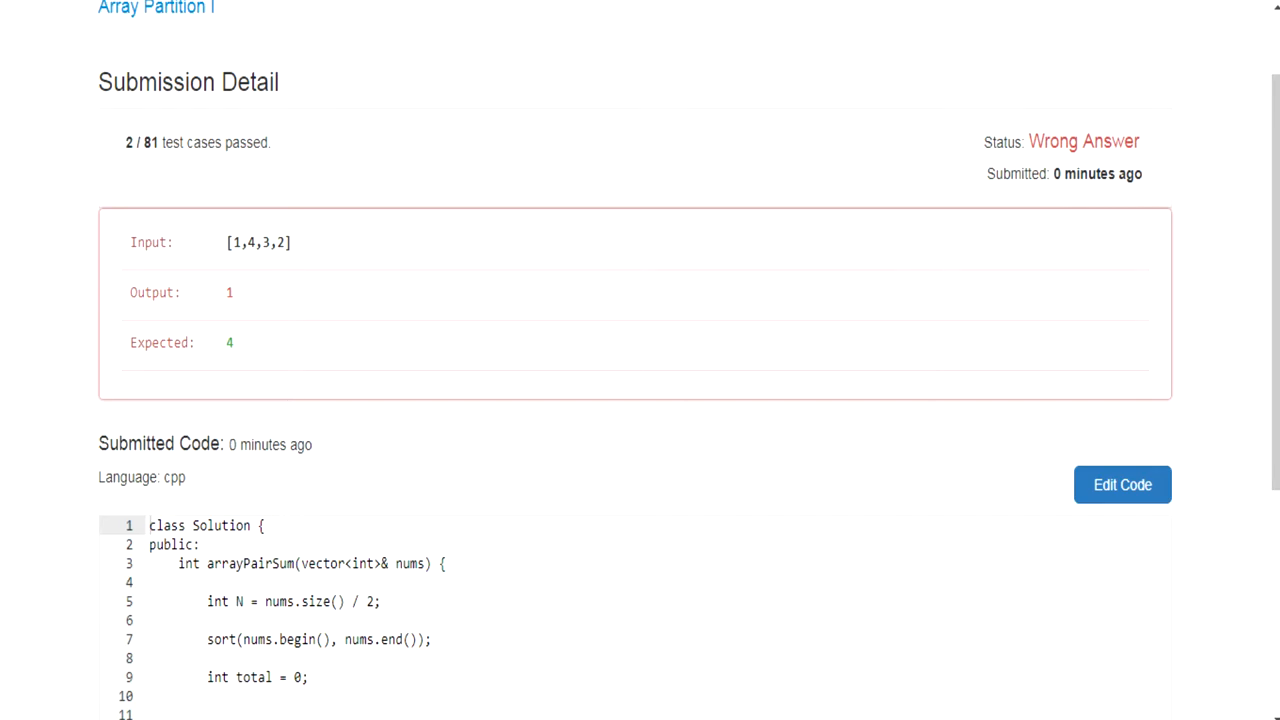
pyautogui.scroll(3)
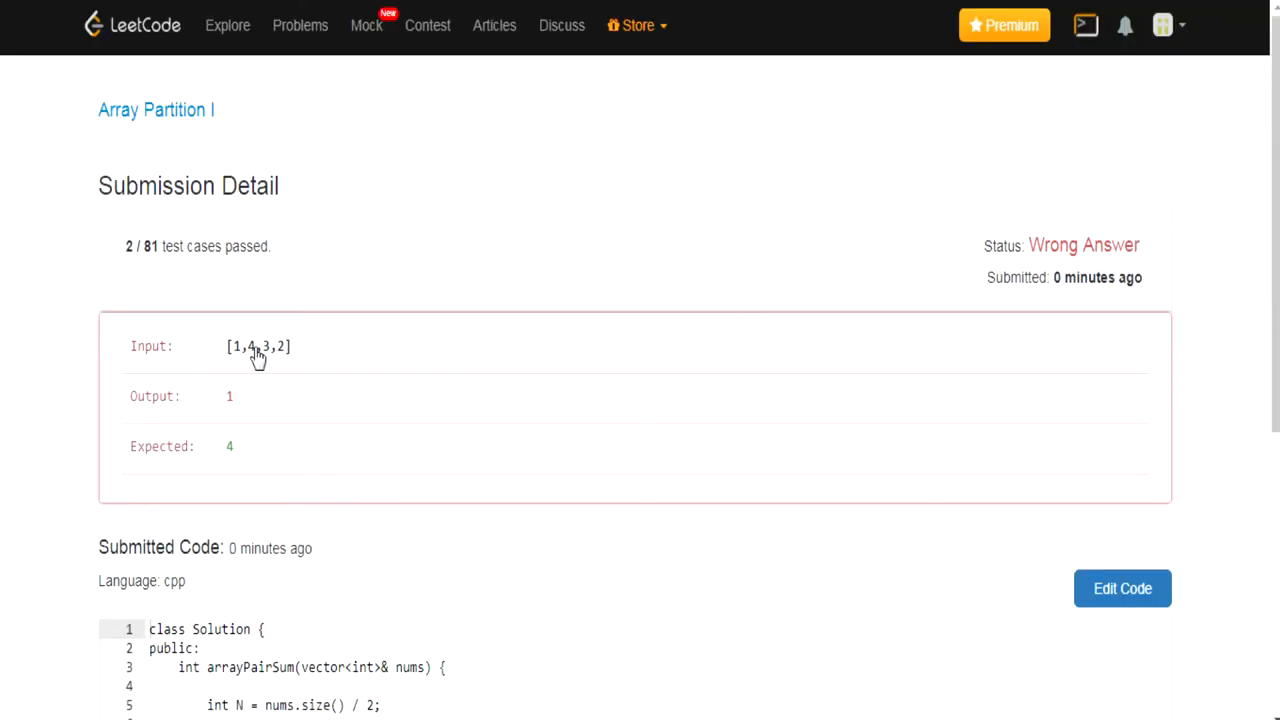
pyautogui.moveTo(287, 406)
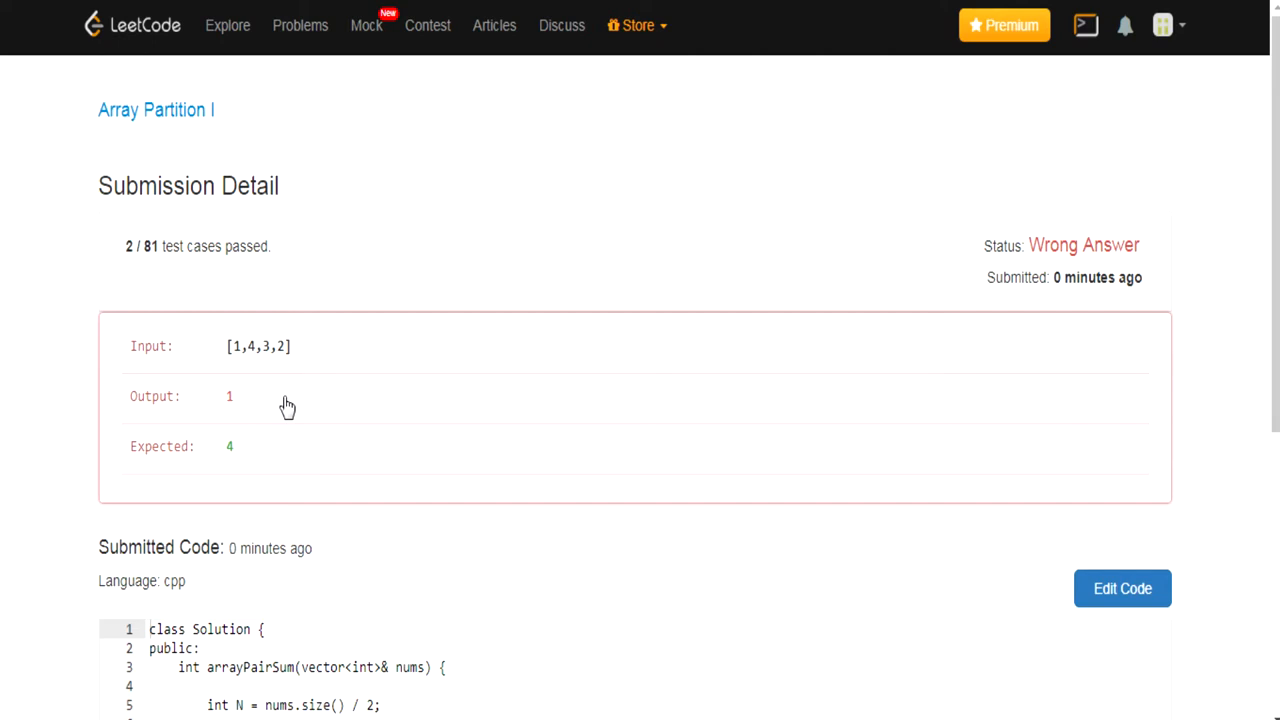
pyautogui.click(1122, 588)
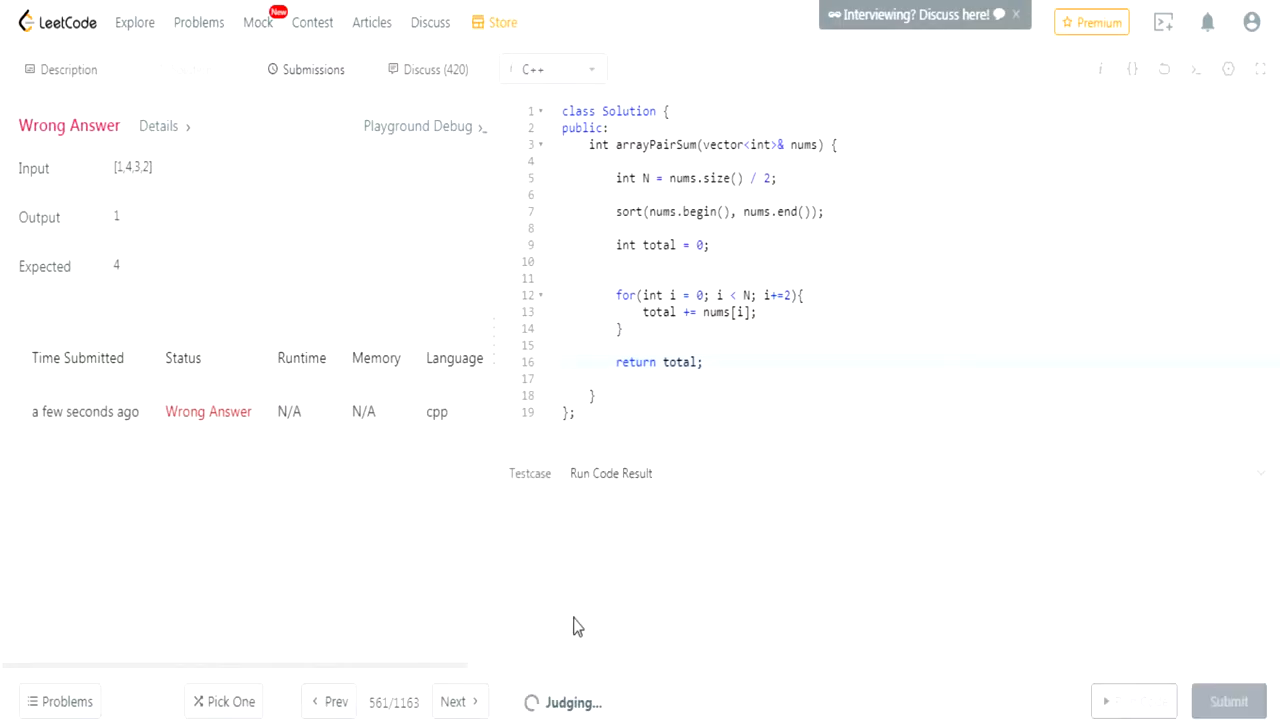
pyautogui.moveTo(559, 613)
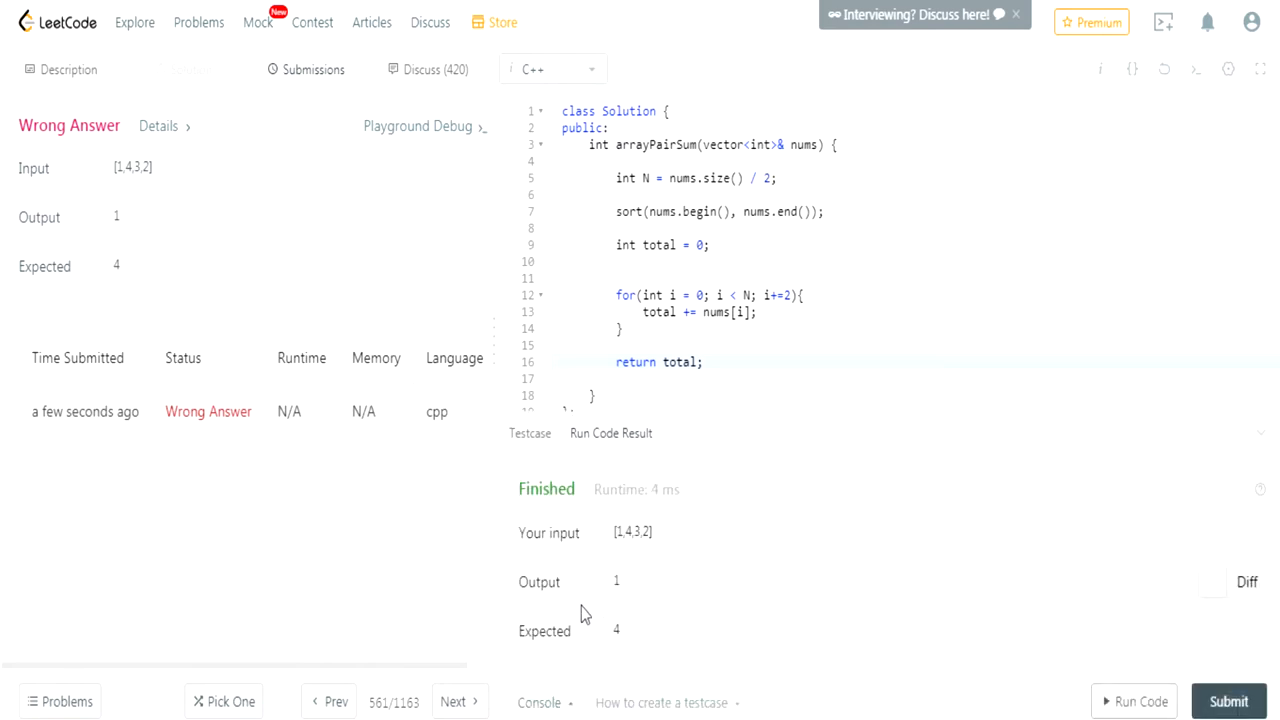
pyautogui.moveTo(632, 572)
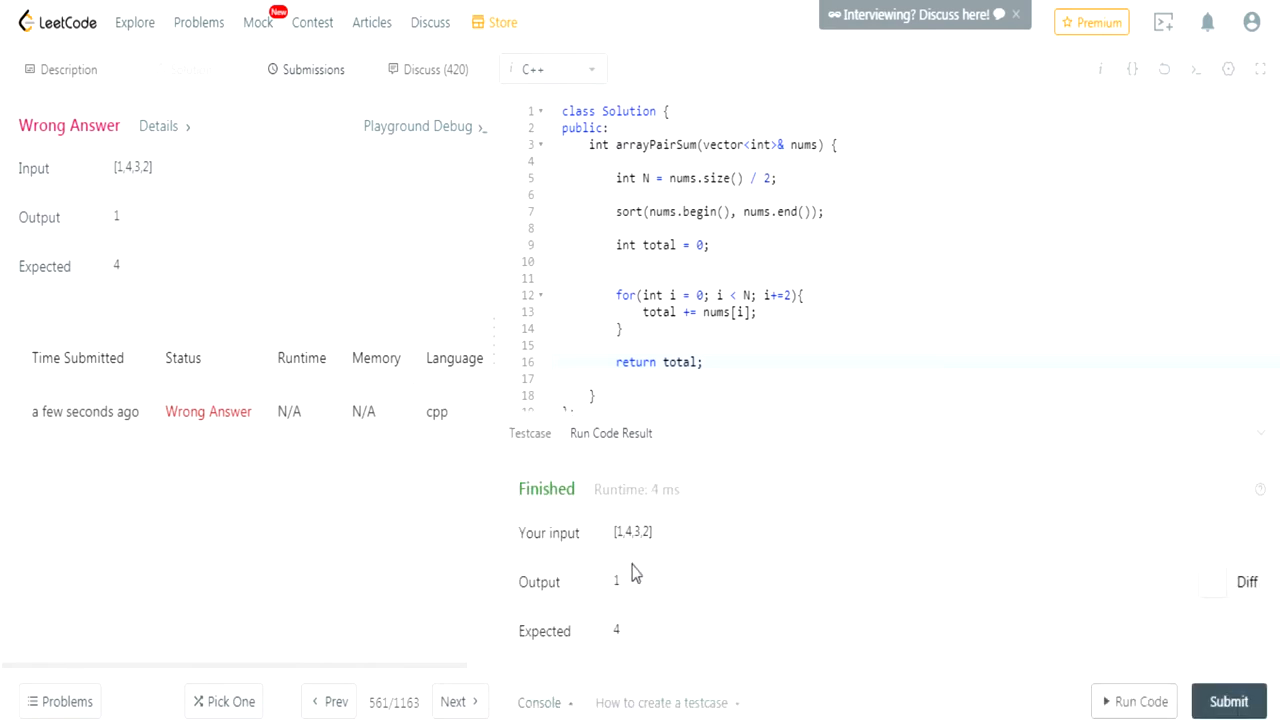
pyautogui.moveTo(637, 642)
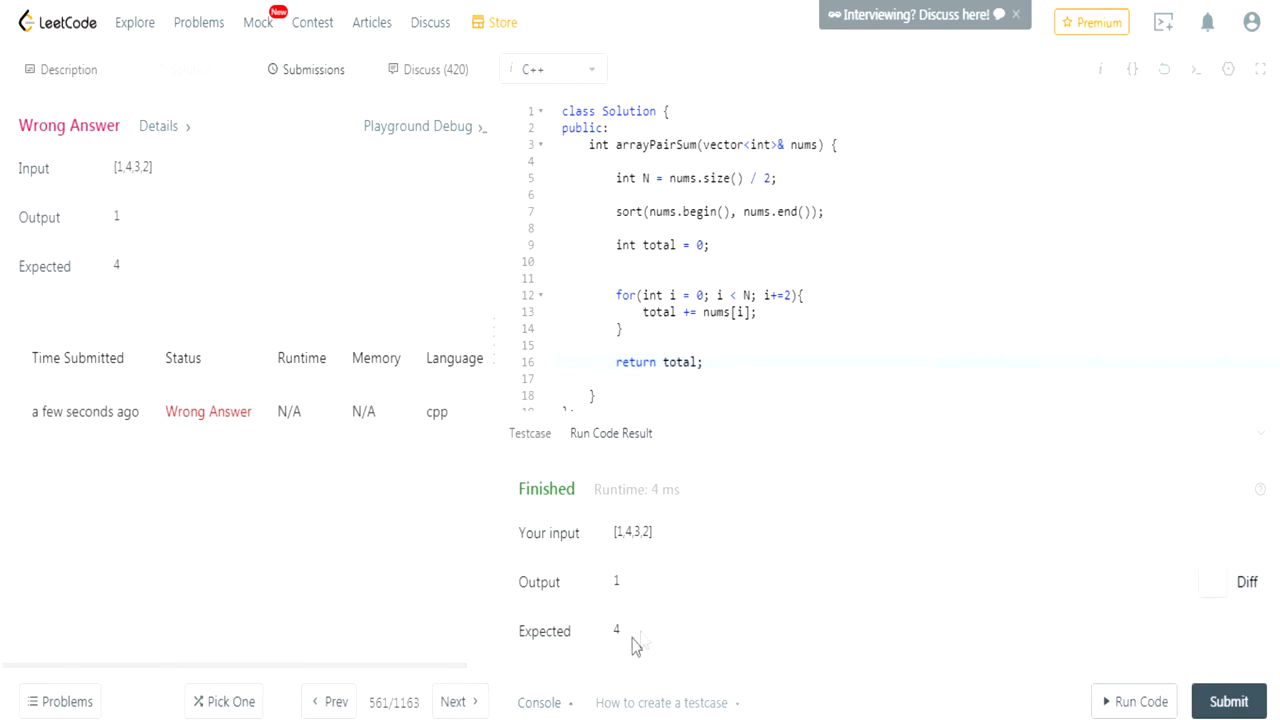
pyautogui.moveTo(621, 551)
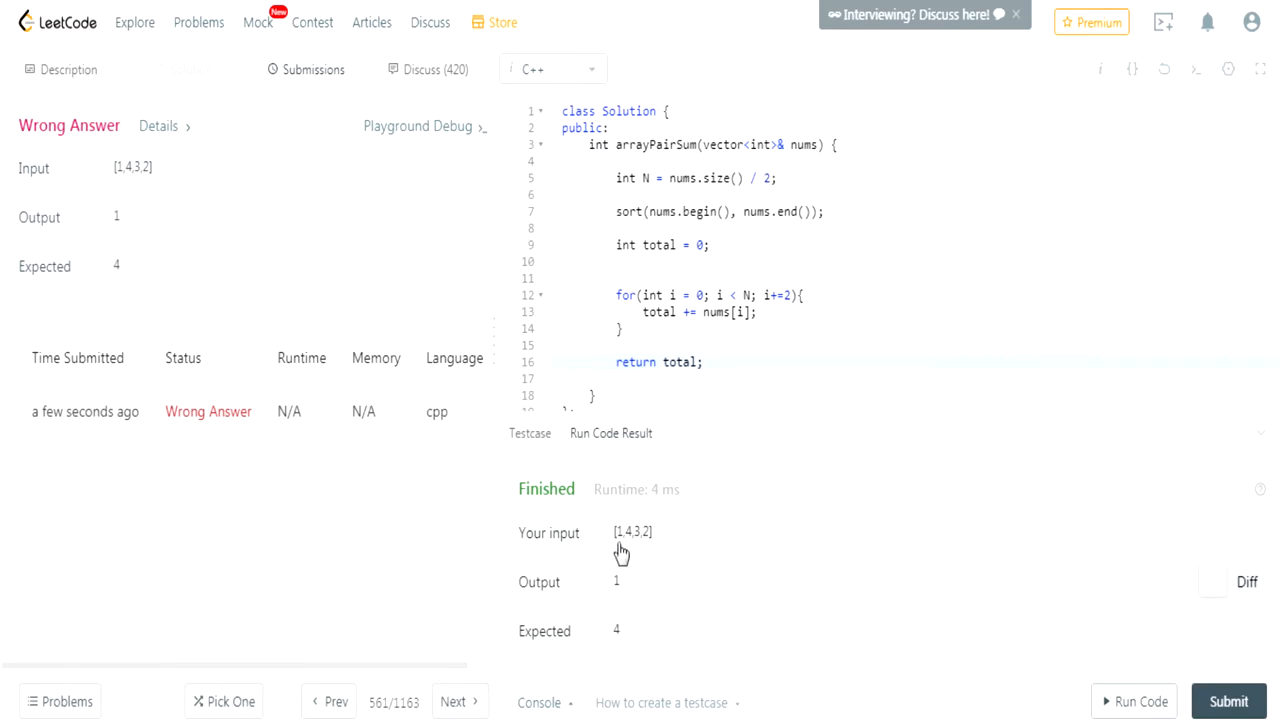
pyautogui.moveTo(617, 575)
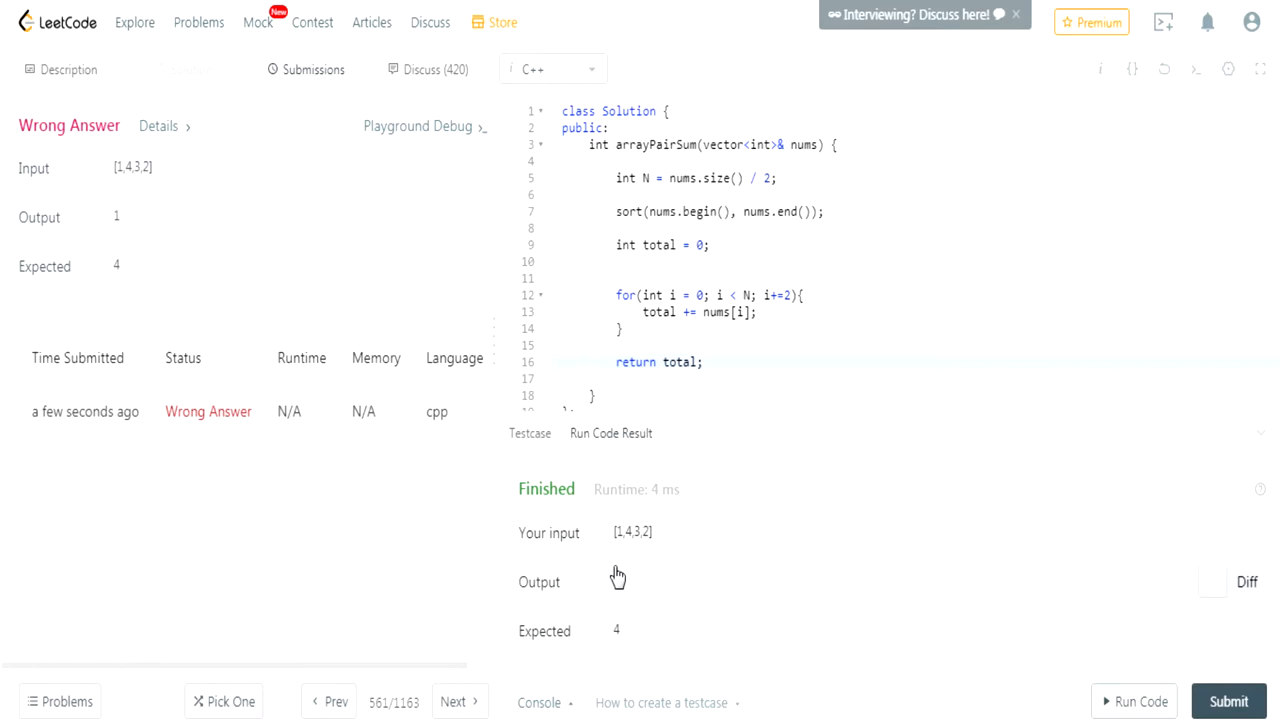
pyautogui.moveTo(616, 578)
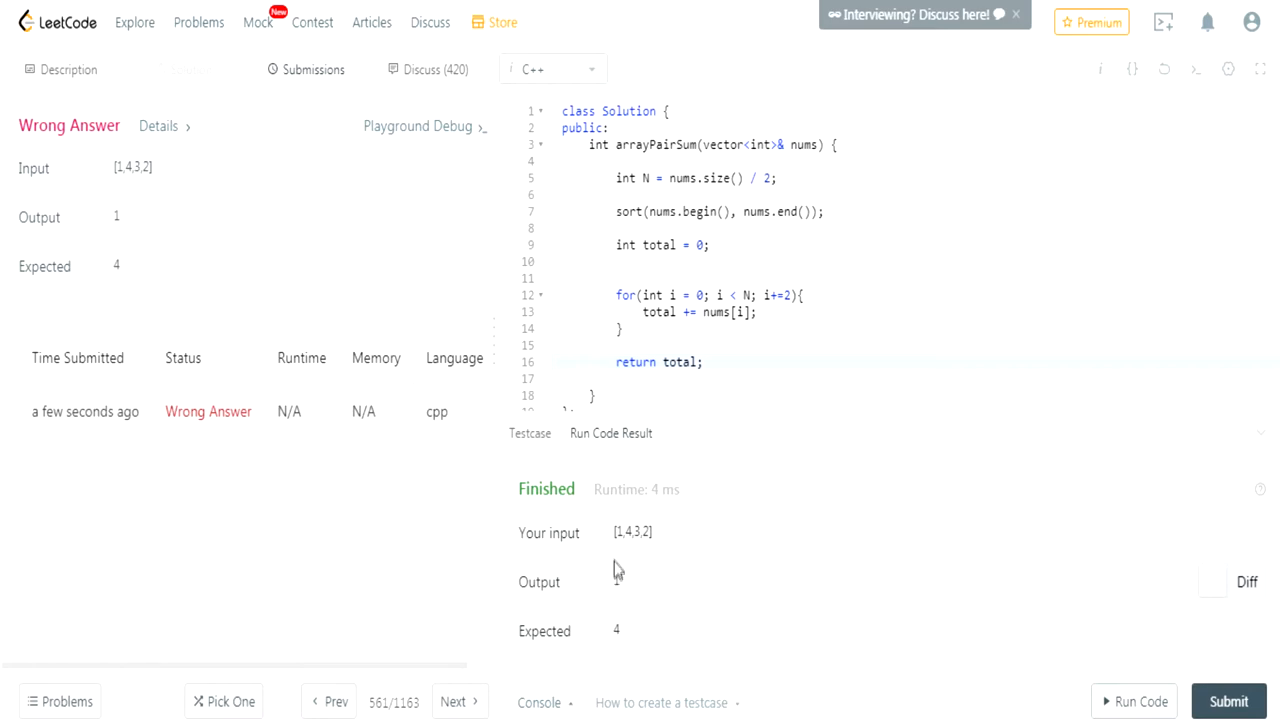
pyautogui.moveTo(620, 553)
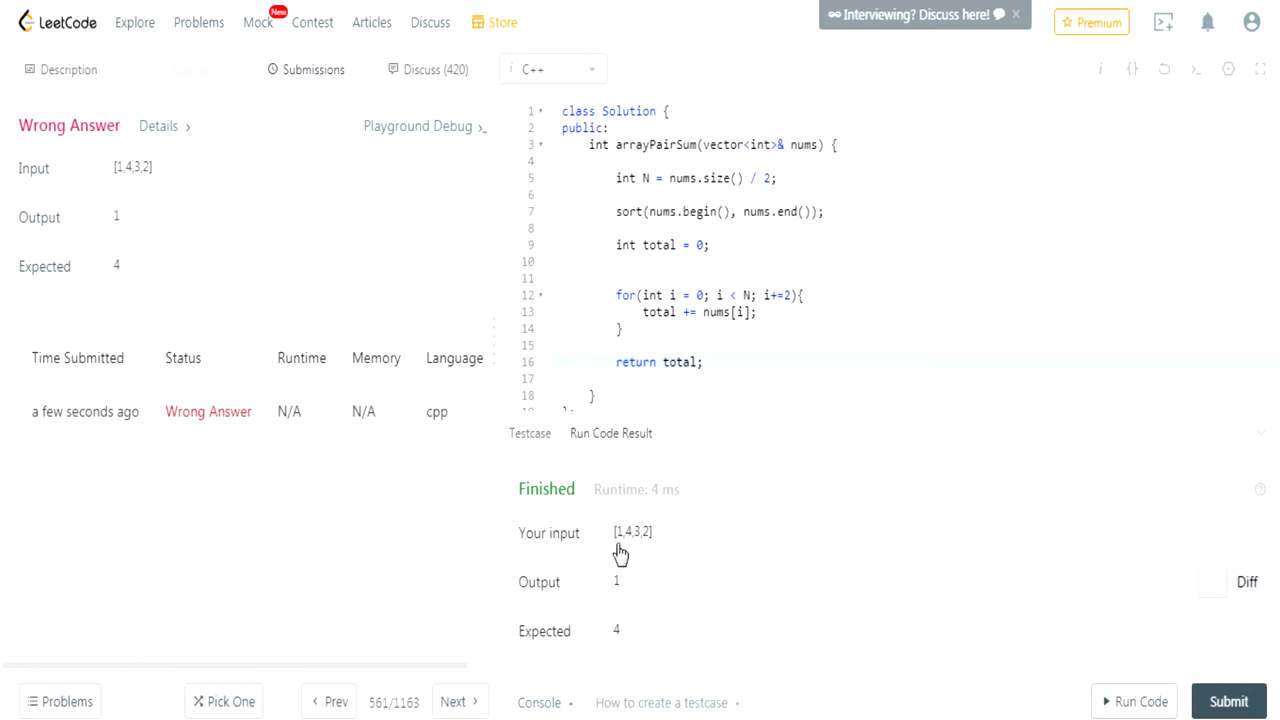
pyautogui.moveTo(625, 553)
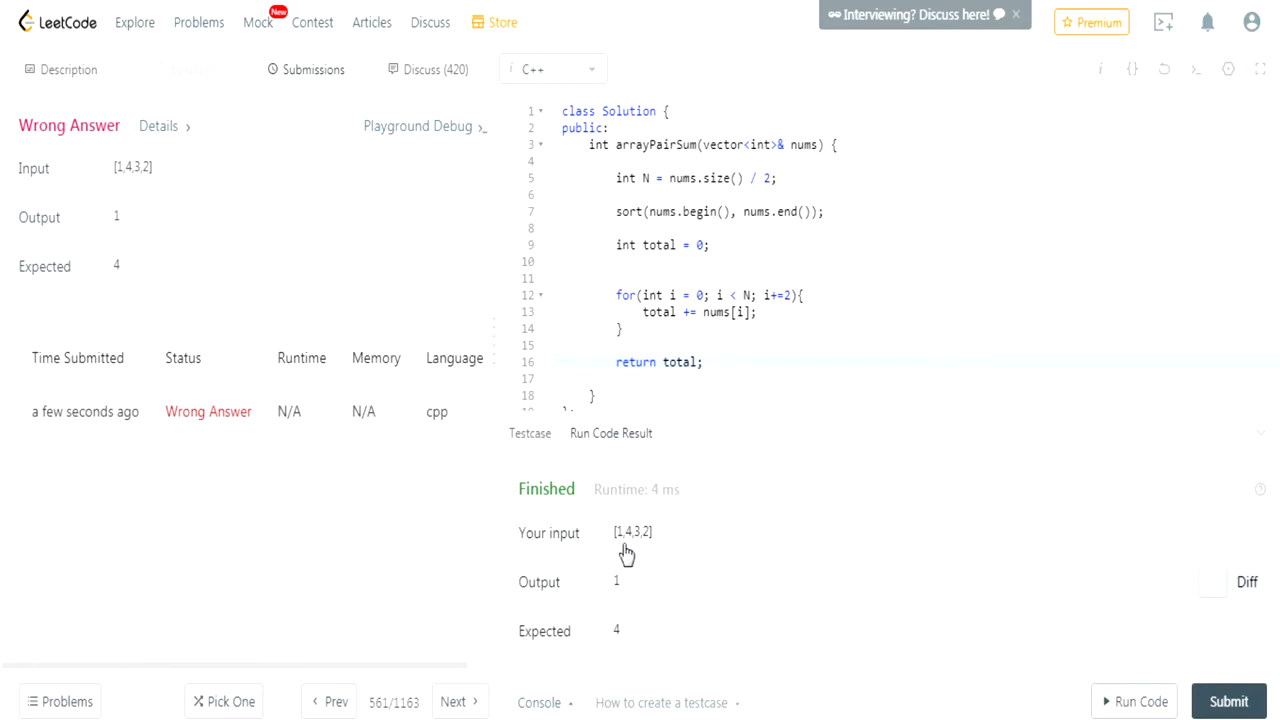
pyautogui.moveTo(640, 555)
pyautogui.write('nums.size()')
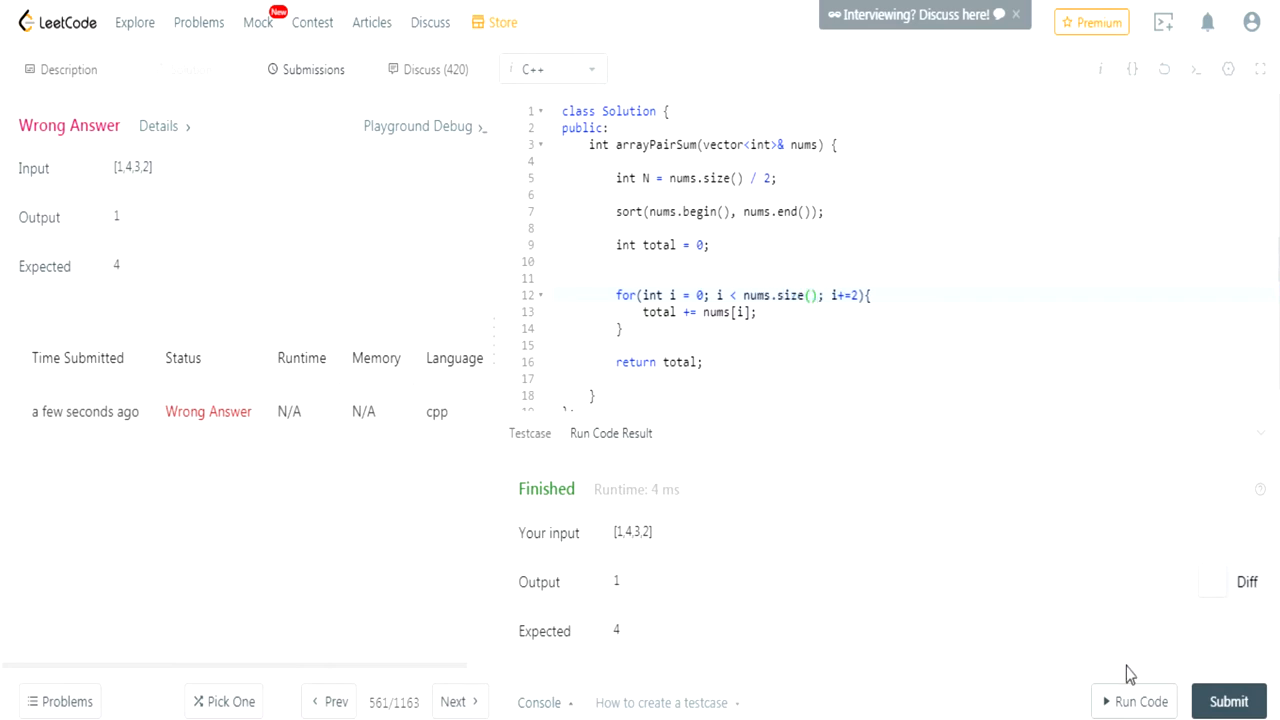
# Step: Submit the corrected solution with the loop bound nums.size() for judging
pyautogui.click(1228, 701)
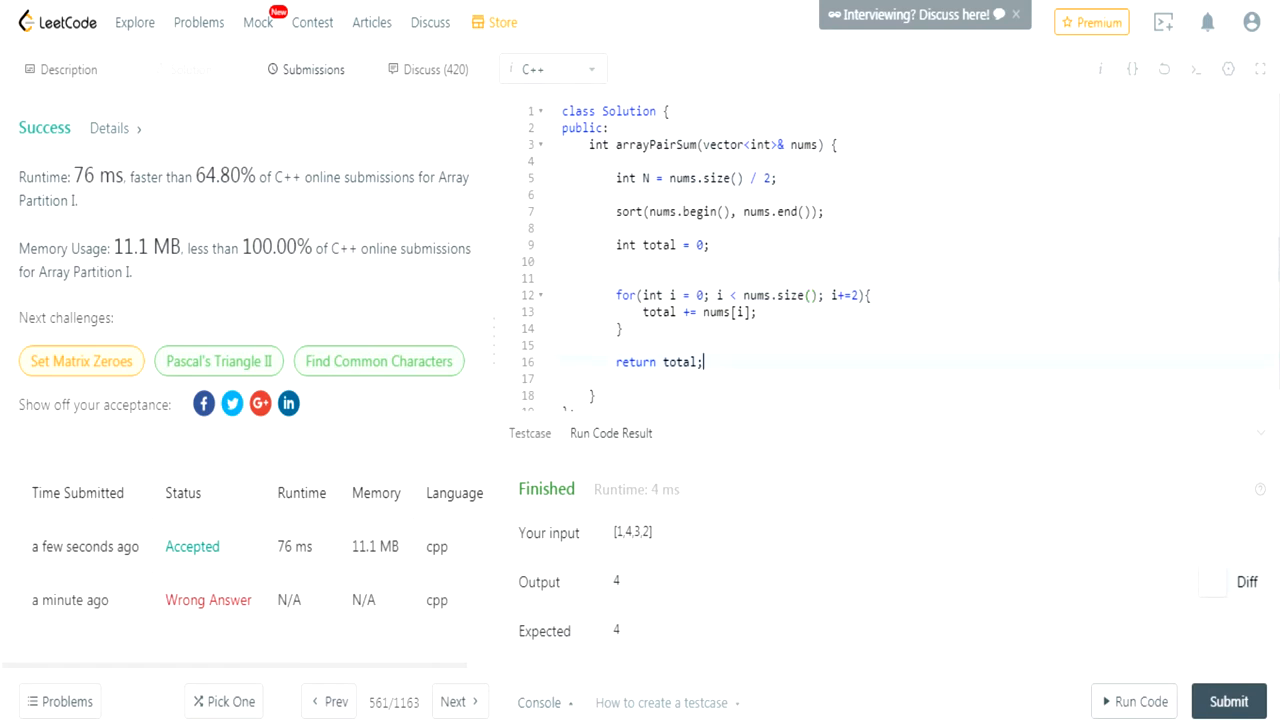
# Step: Review the accepted code and test input [1,4,3,2], then go to Discuss for Array Partition I
pyautogui.scroll(3)
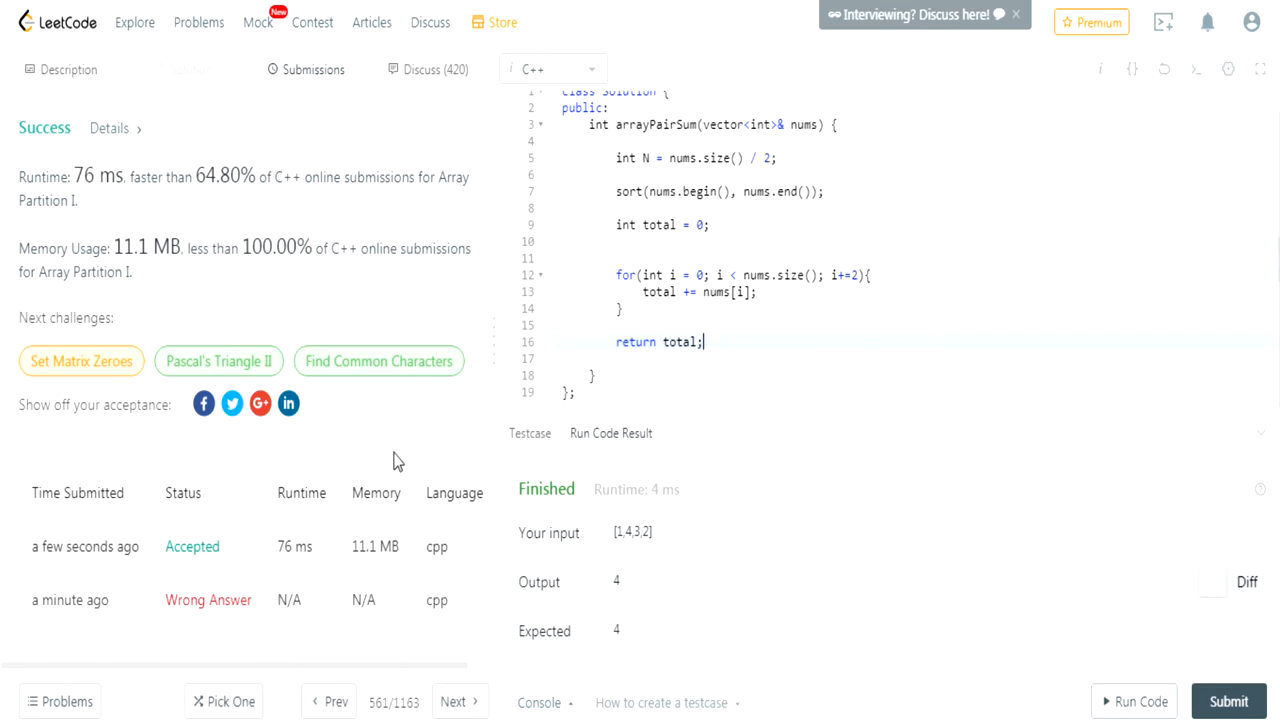
pyautogui.moveTo(730, 385)
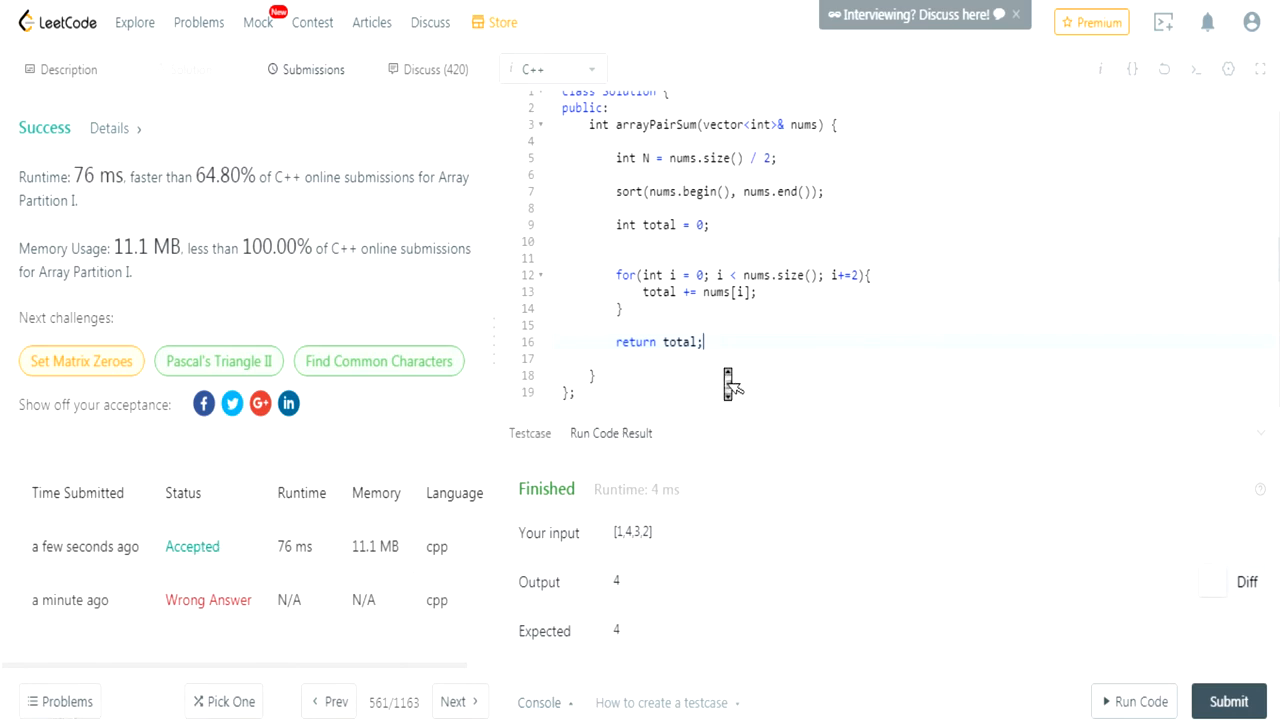
pyautogui.scroll(3)
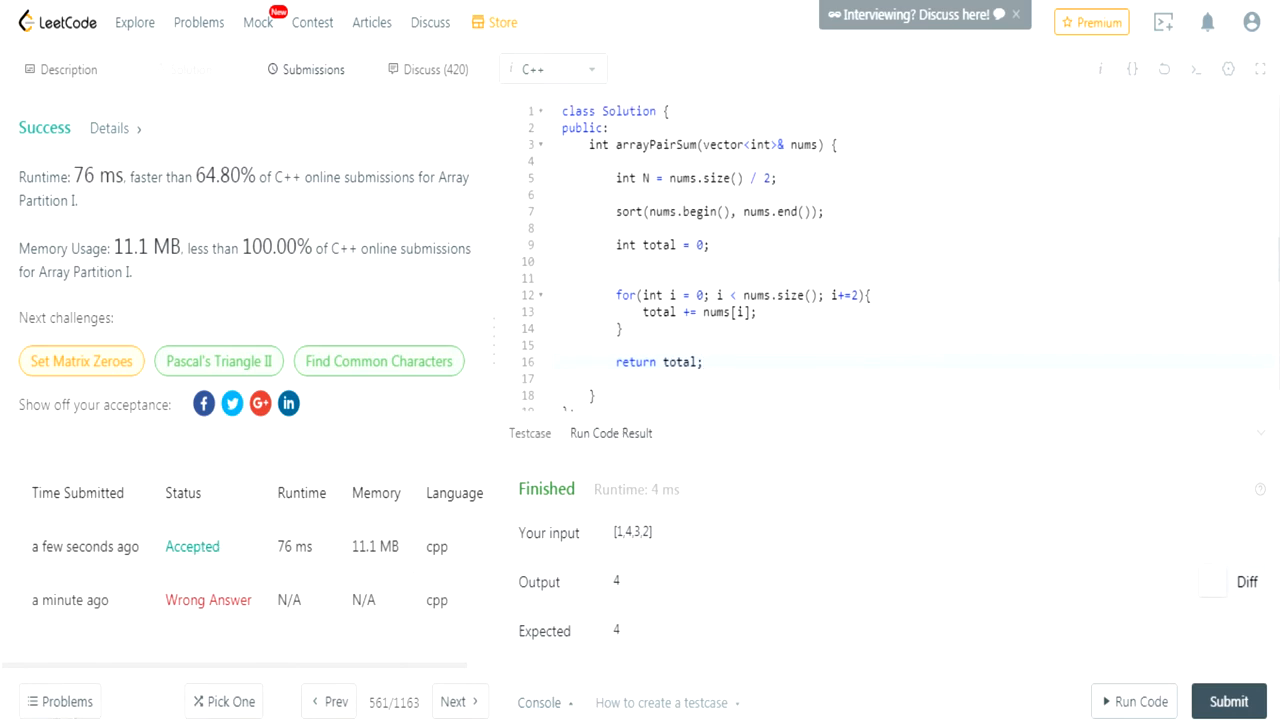
pyautogui.moveTo(347, 521)
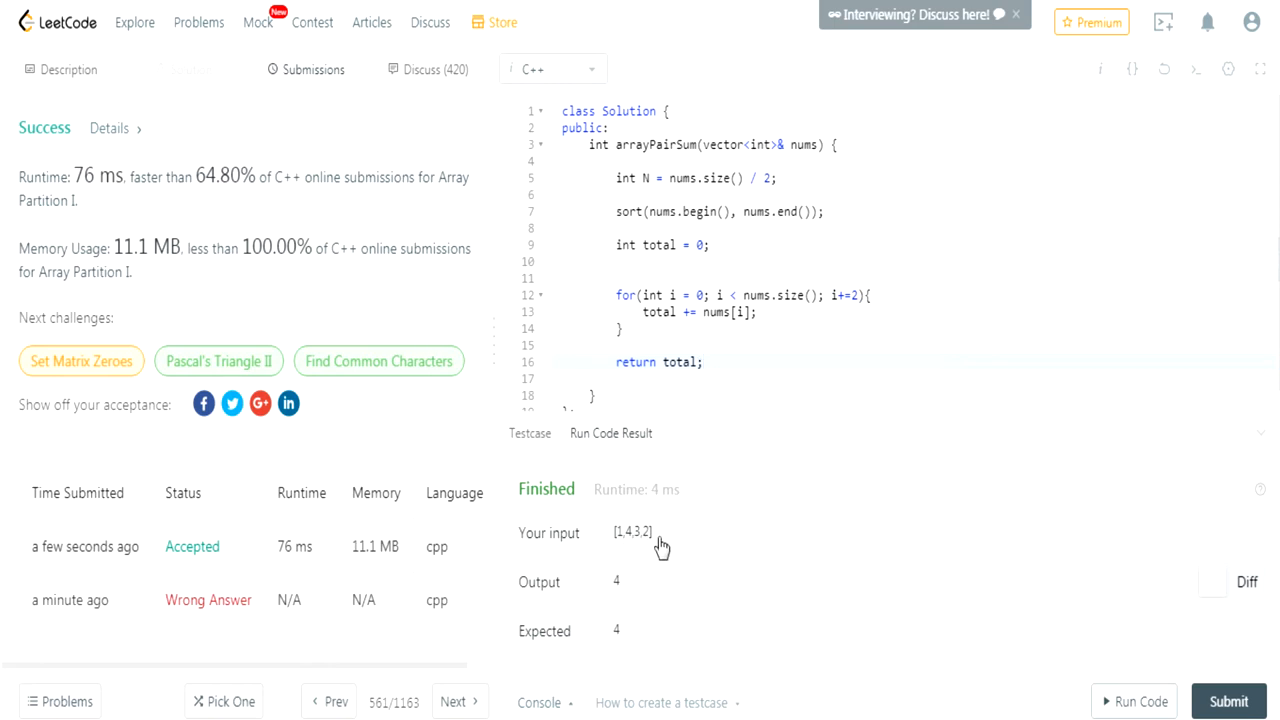
pyautogui.moveTo(662, 547)
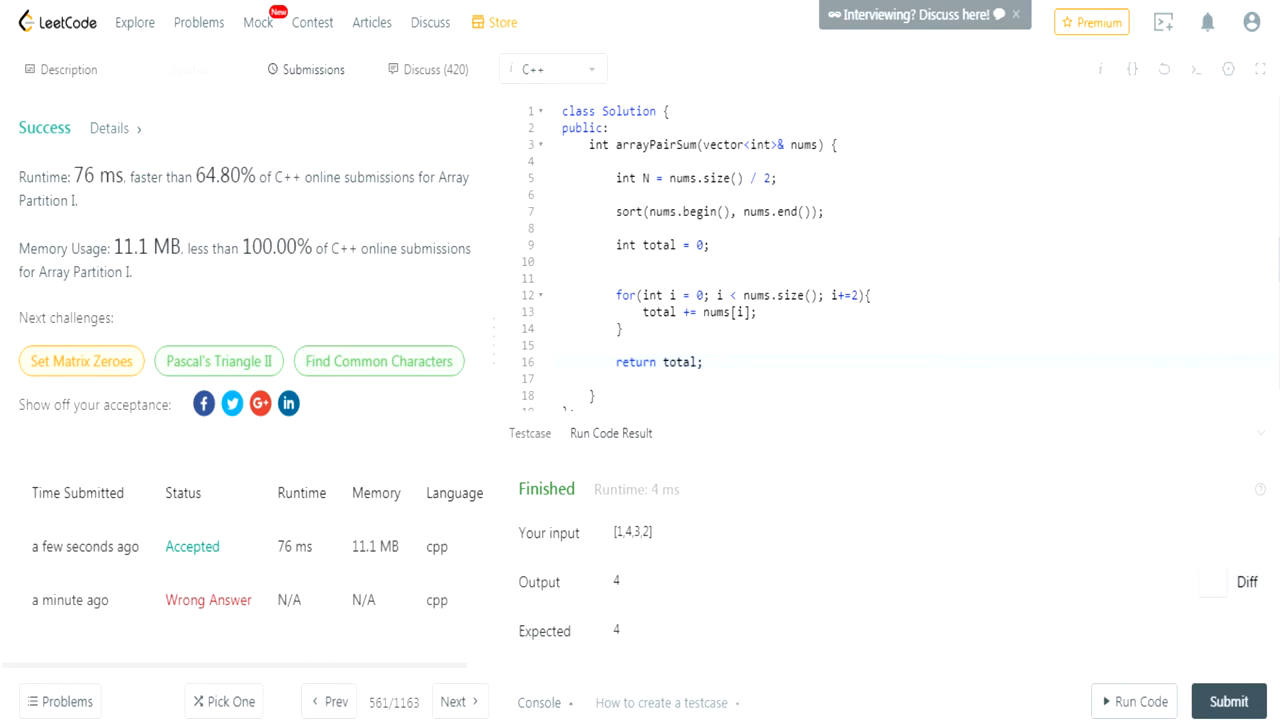
pyautogui.click(703, 362)
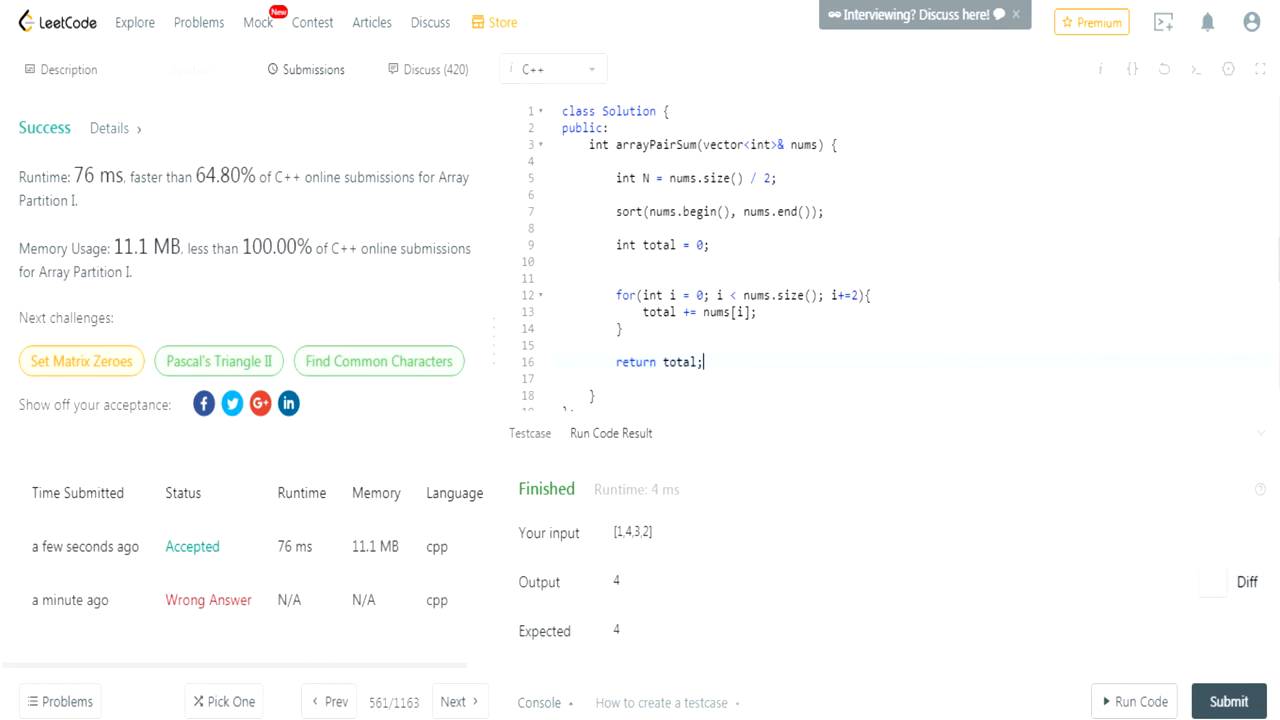
pyautogui.click(616, 345)
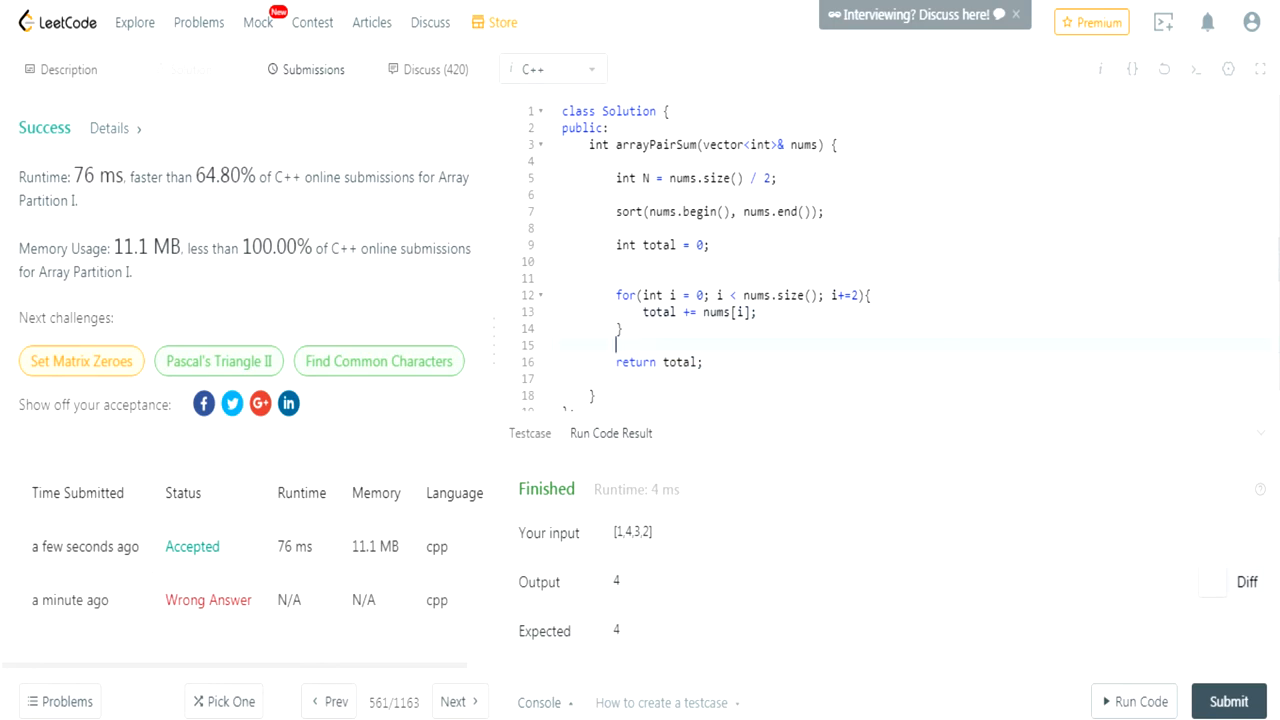
pyautogui.moveTo(620, 540)
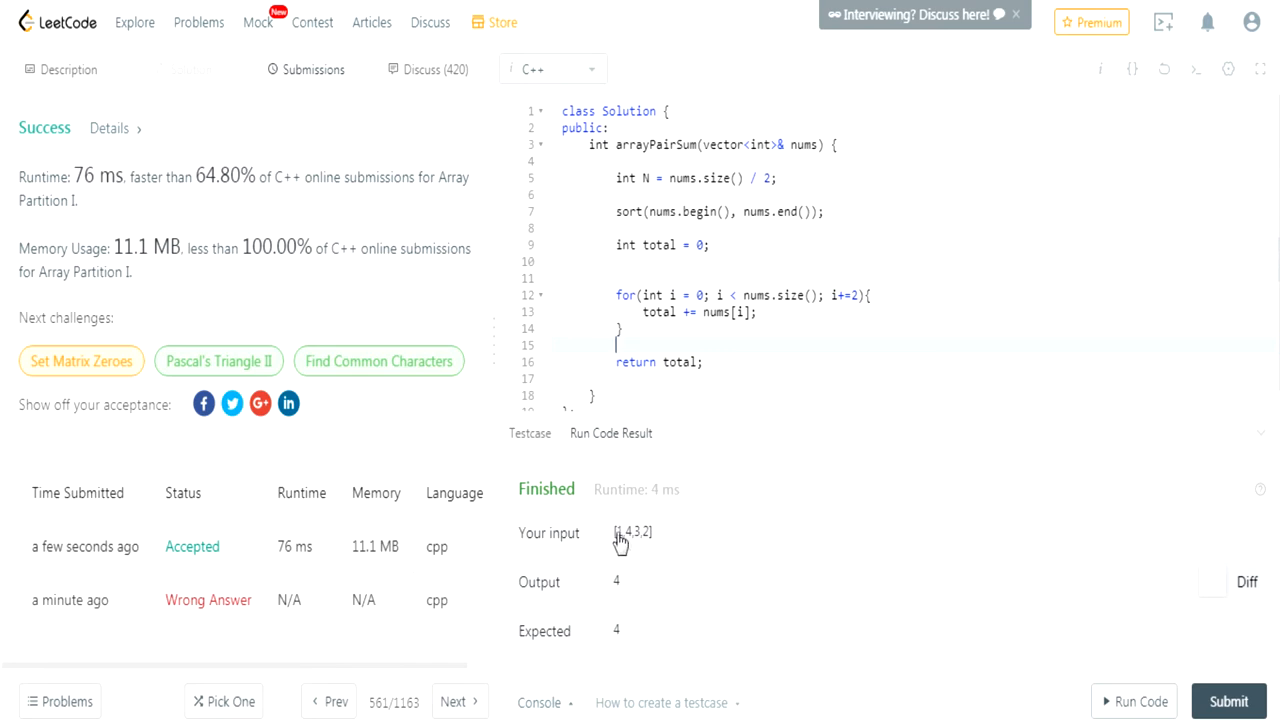
pyautogui.doubleClick(632, 532)
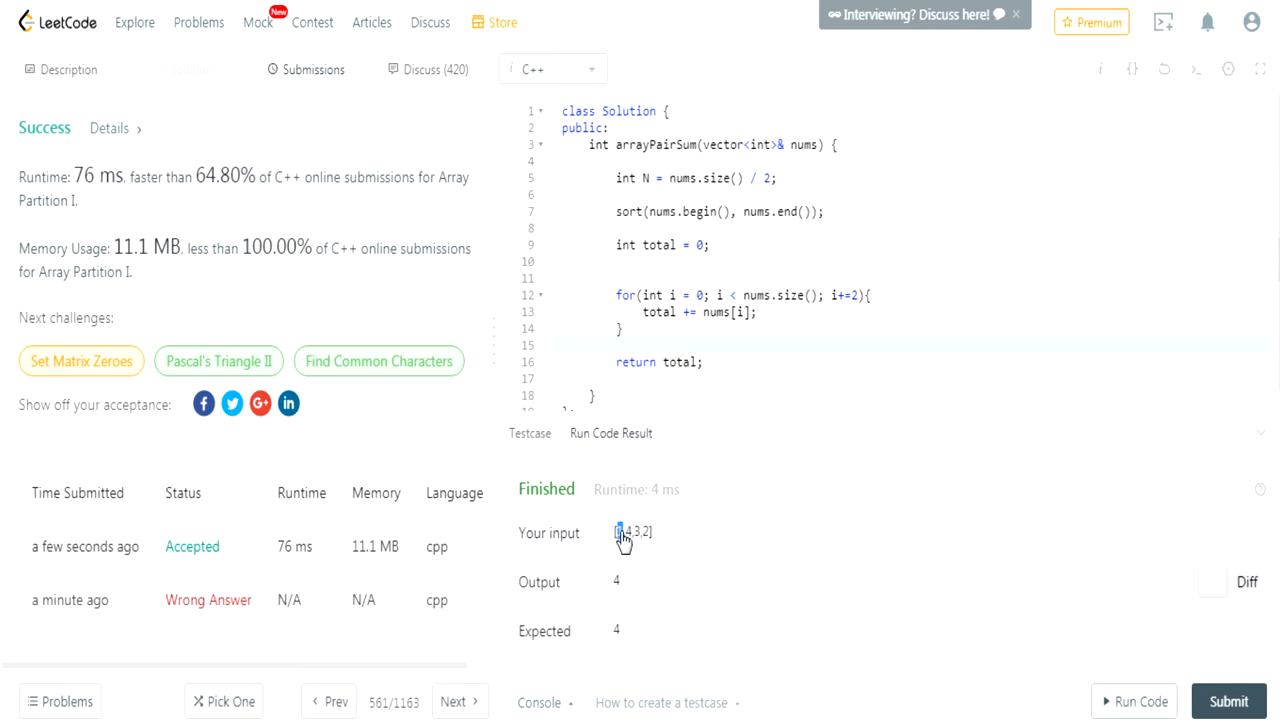
pyautogui.doubleClick(632, 532)
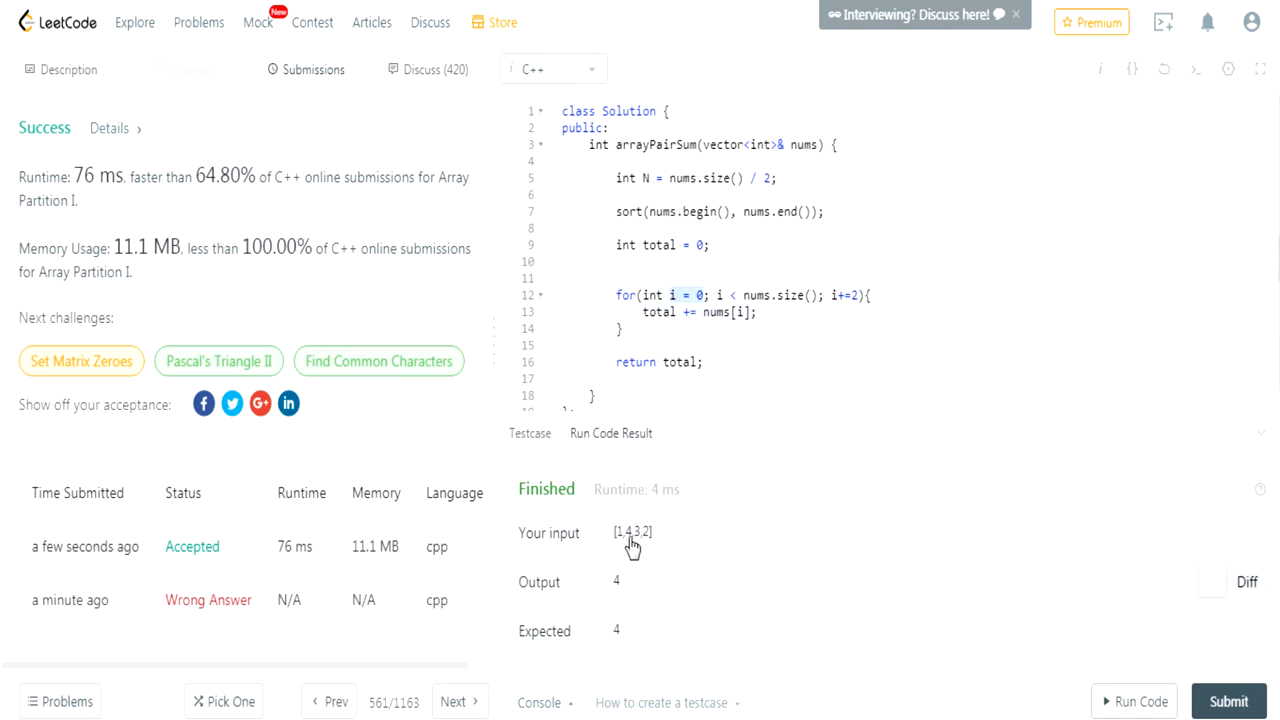
pyautogui.moveTo(628, 552)
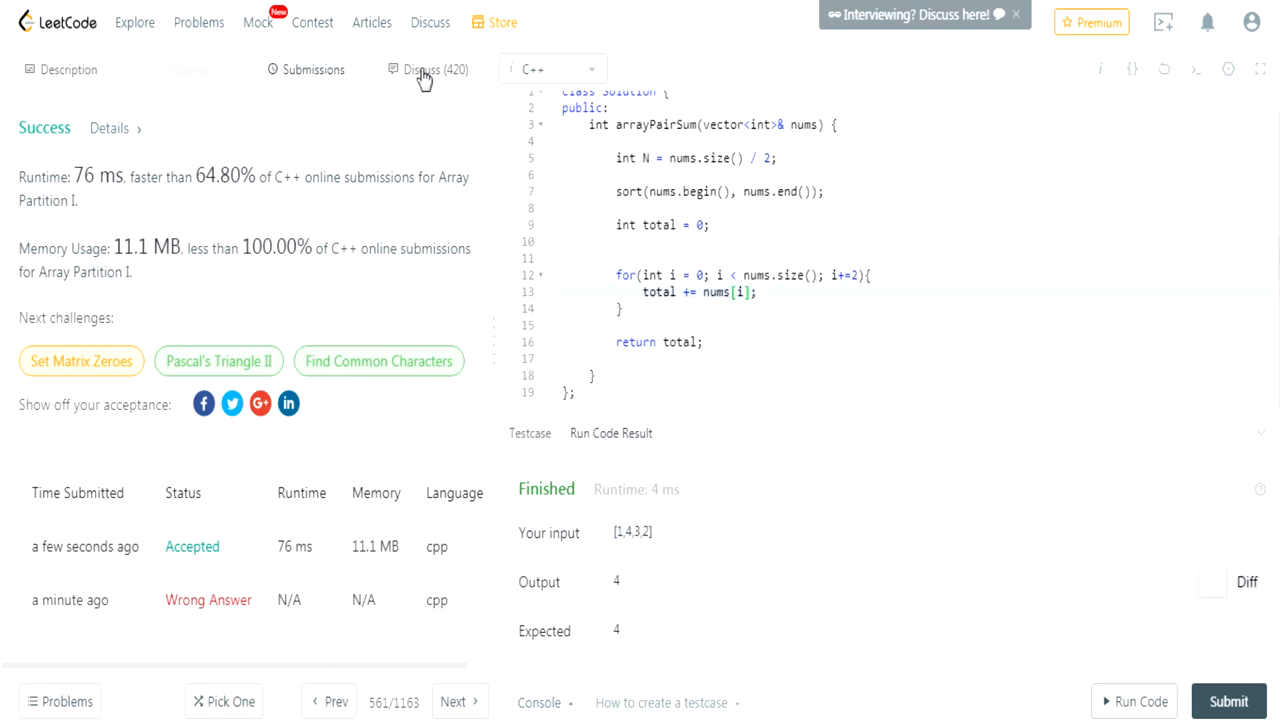
pyautogui.click(424, 69)
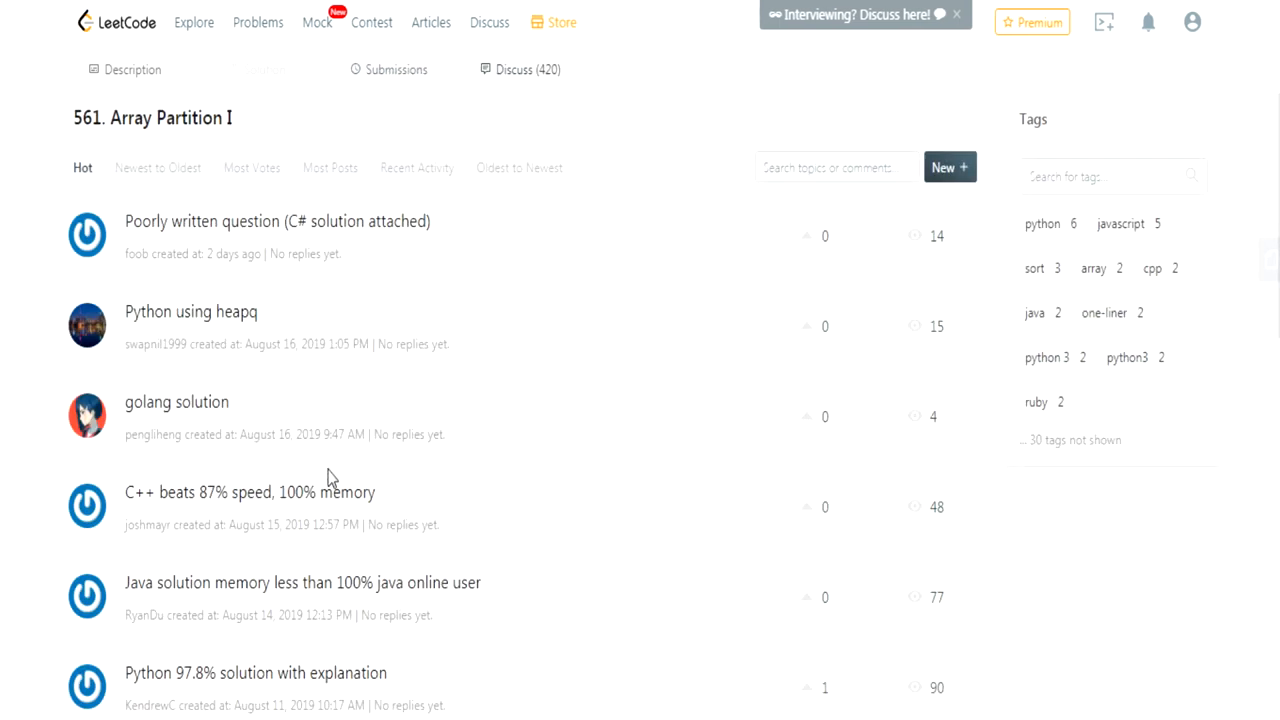
# Step: Read the 'A Java Solution' discussion post, then return to the Problems list
pyautogui.click(249, 491)
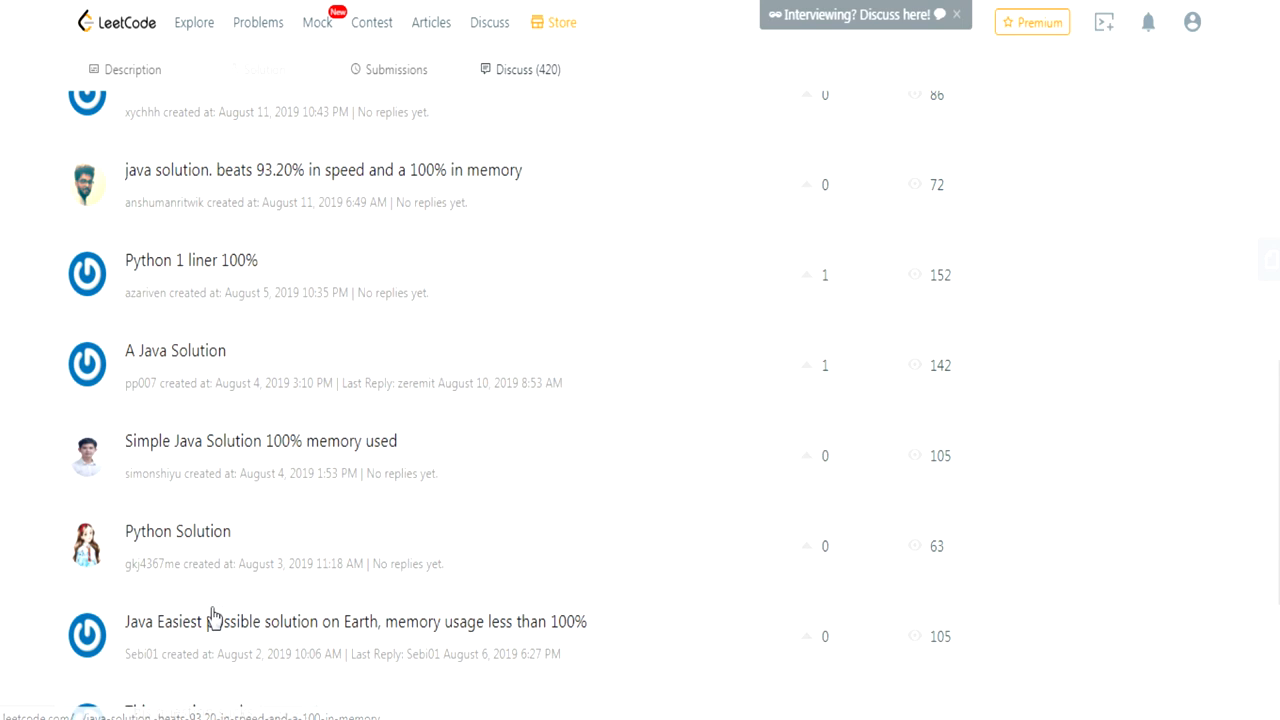
pyautogui.moveTo(211, 367)
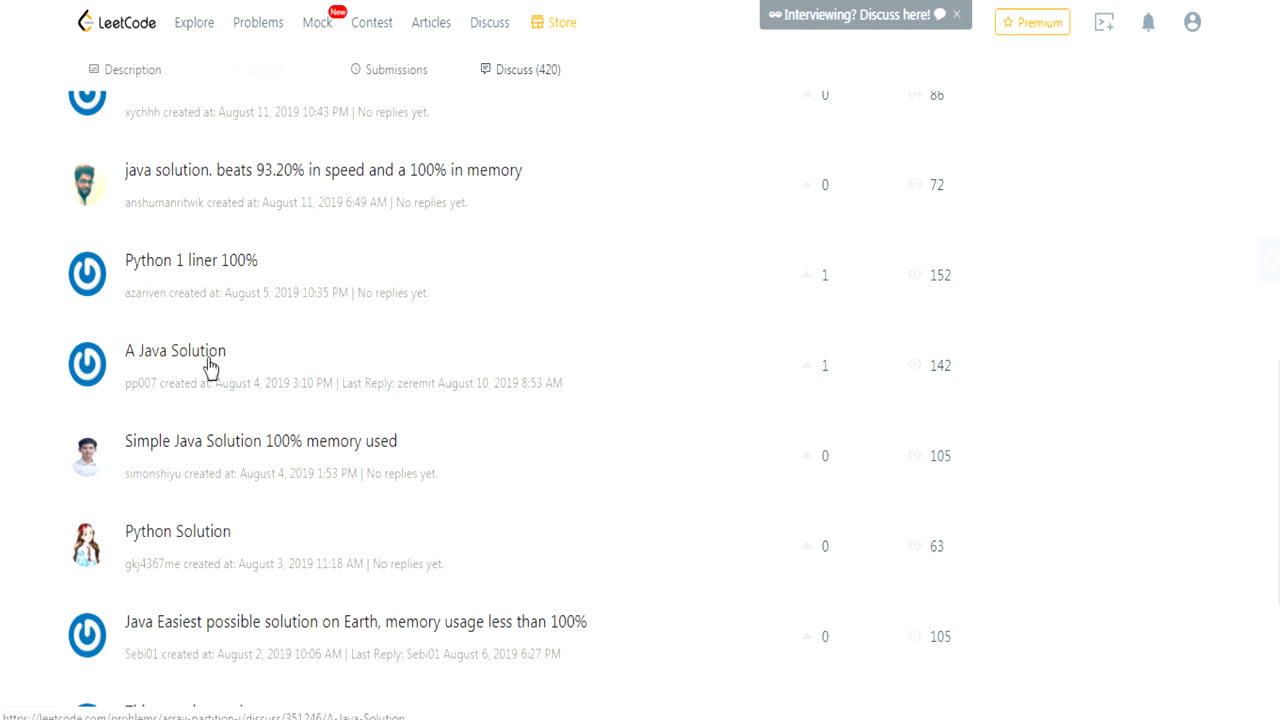
pyautogui.click(175, 350)
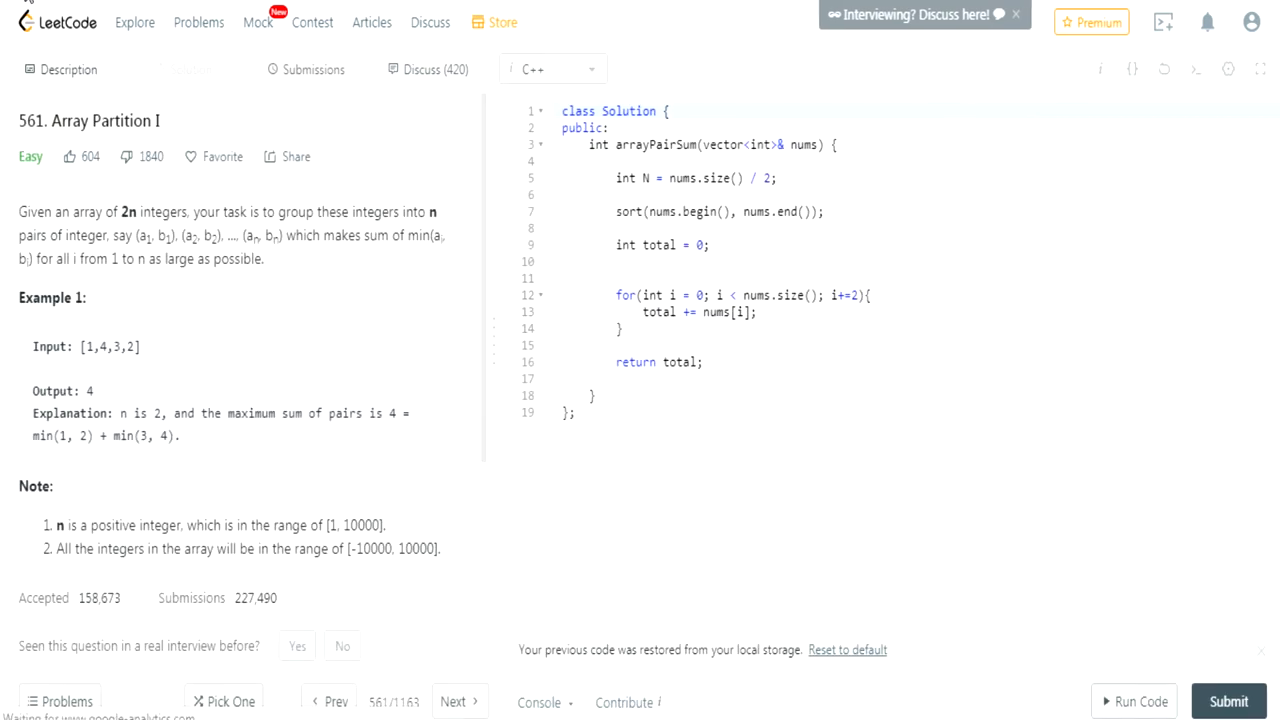
pyautogui.click(198, 22)
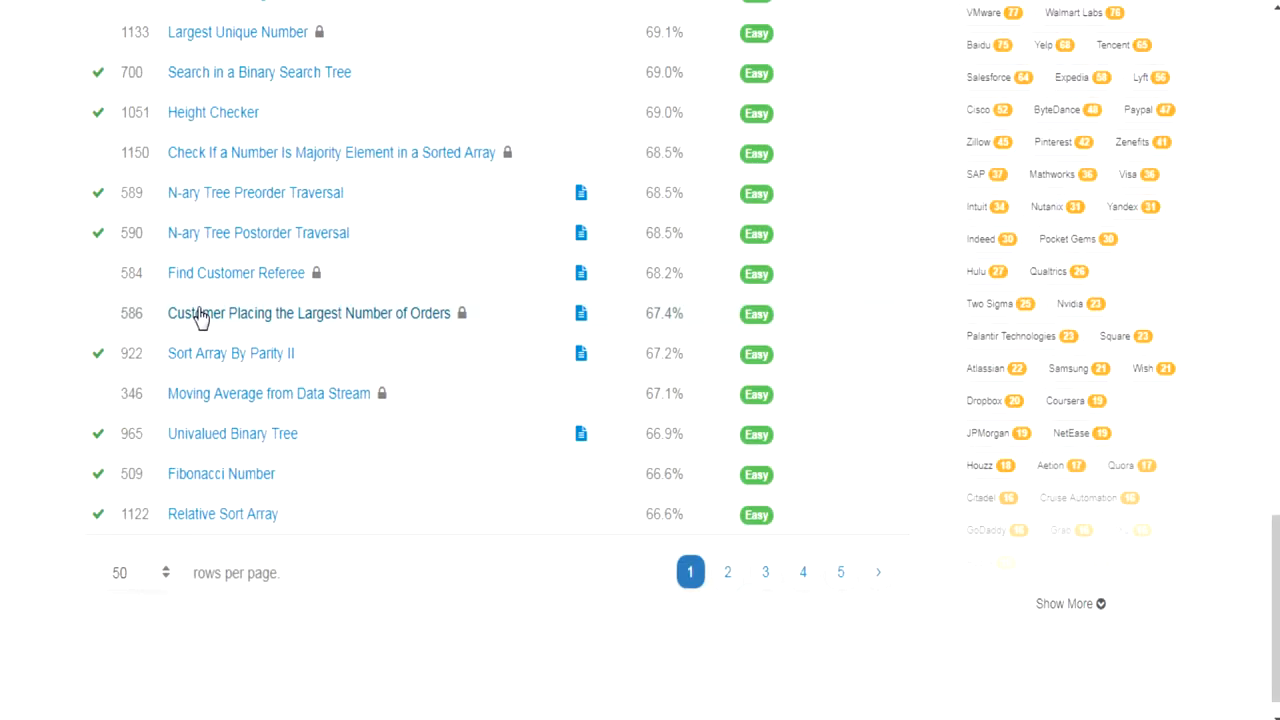